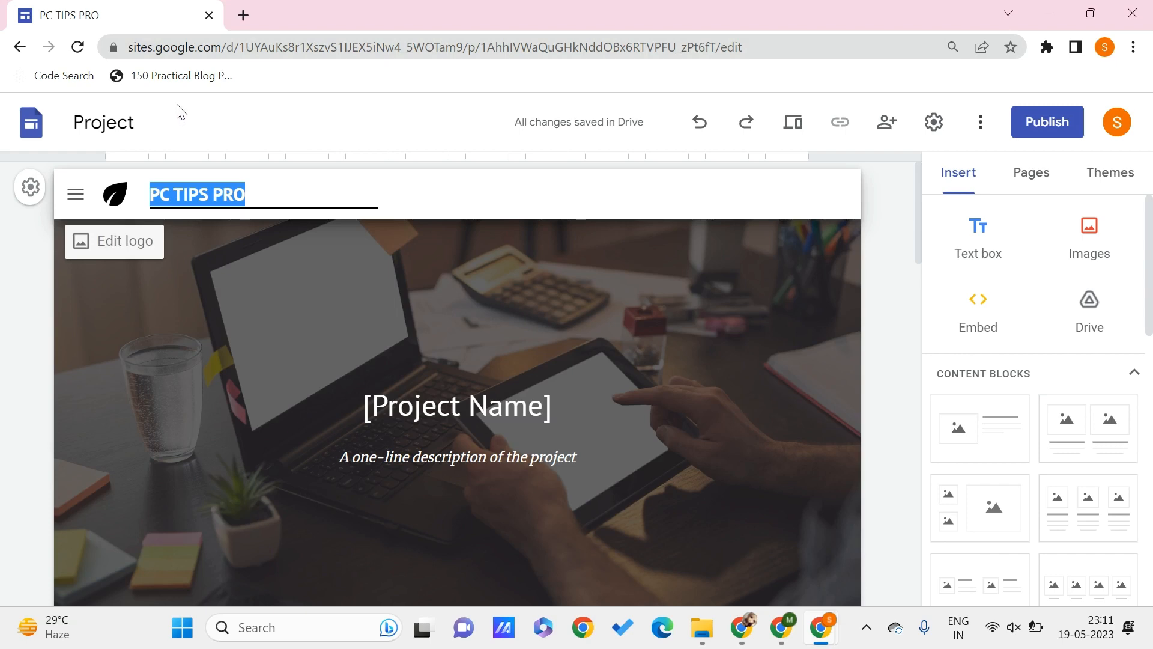
mouse_move(30, 122)
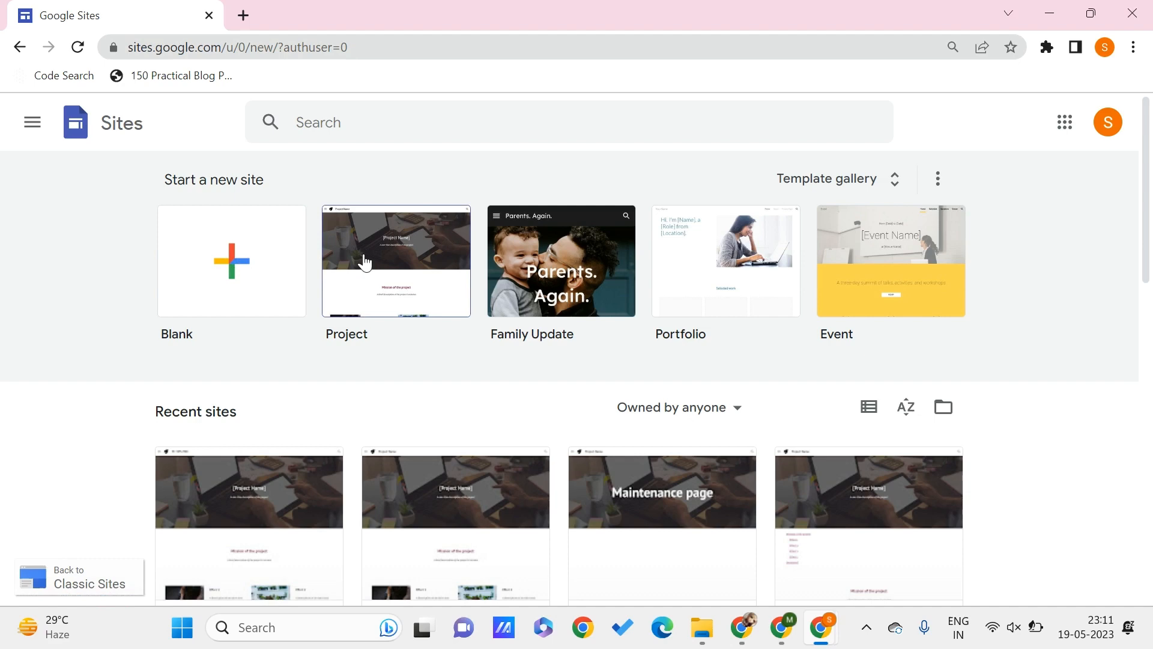
mouse_move(461, 316)
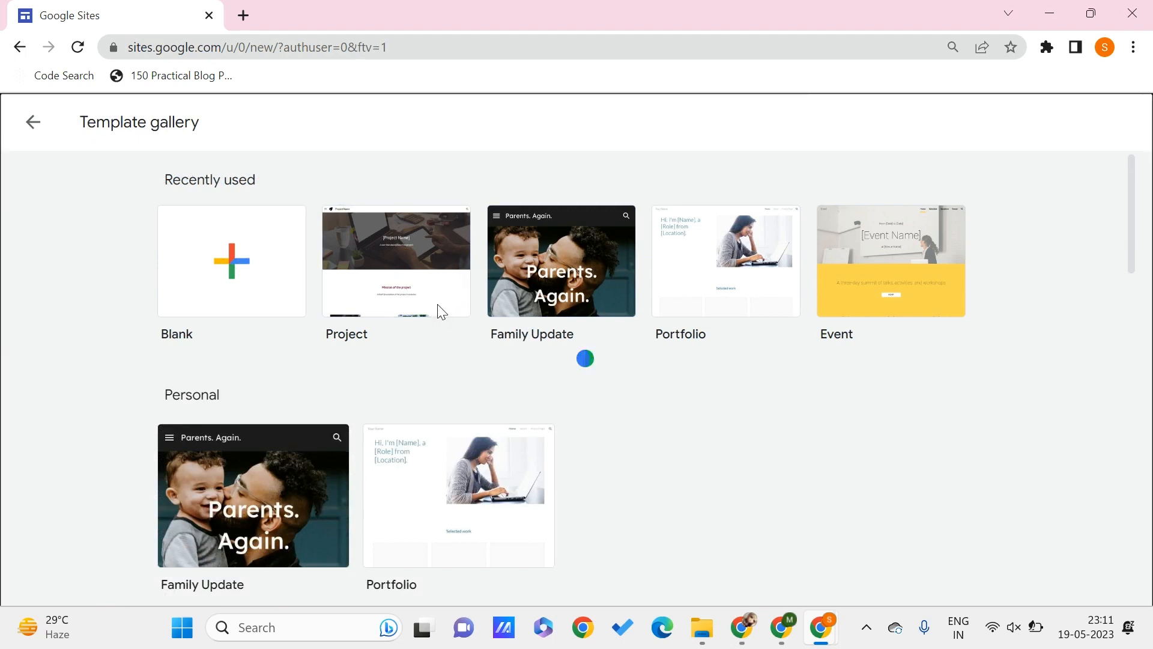
Create a new site from the Project template in the Template gallery.
left_click(396, 261)
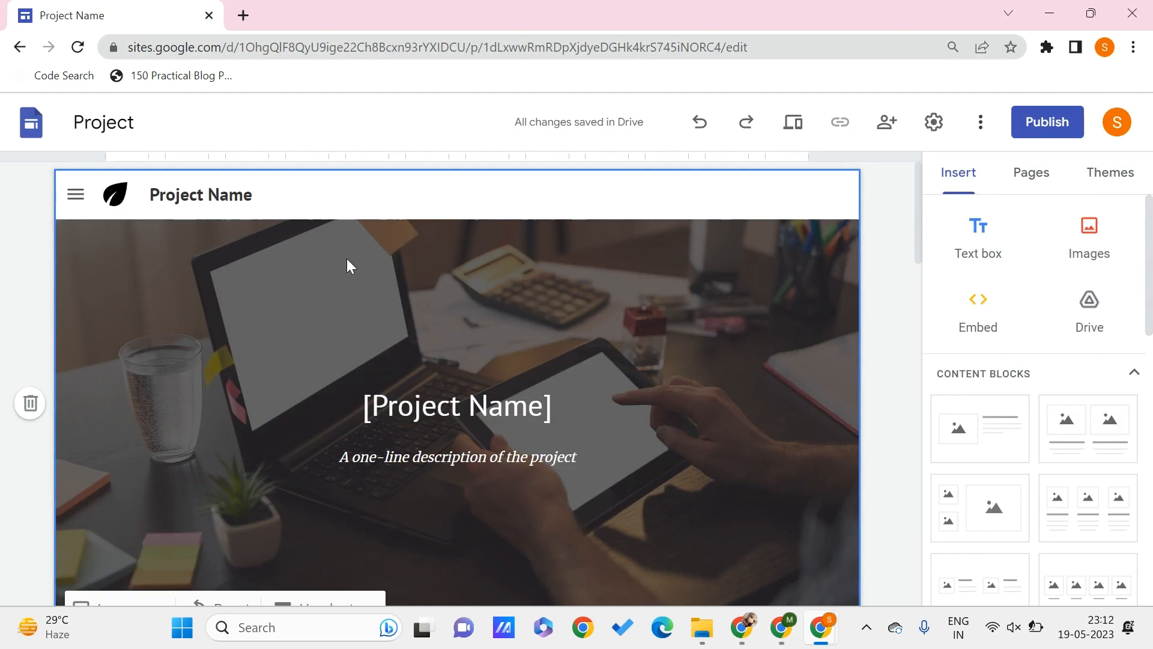
mouse_move(30, 403)
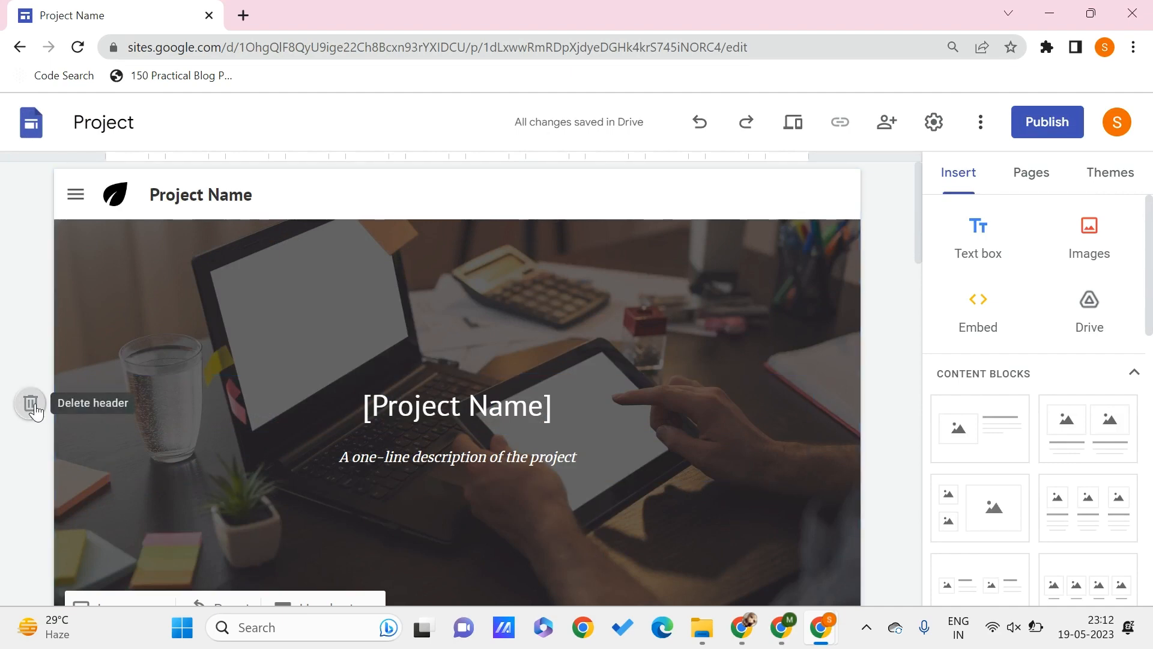
Delete the photo cover header and add a plain header titled Home.
left_click(30, 404)
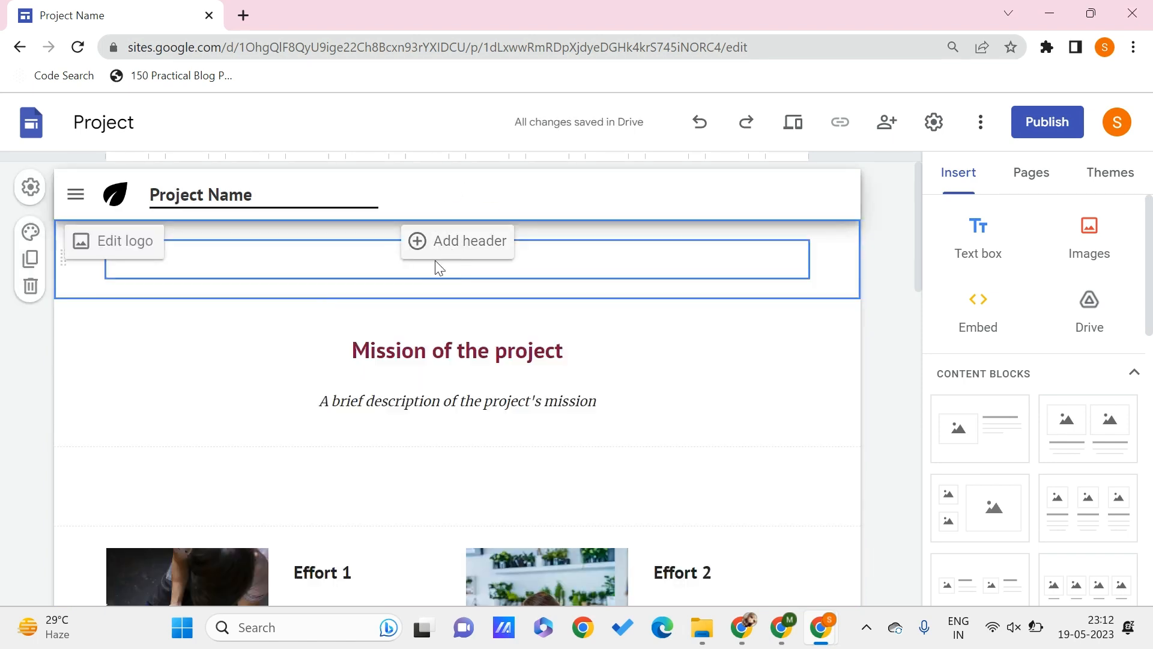
left_click(457, 240)
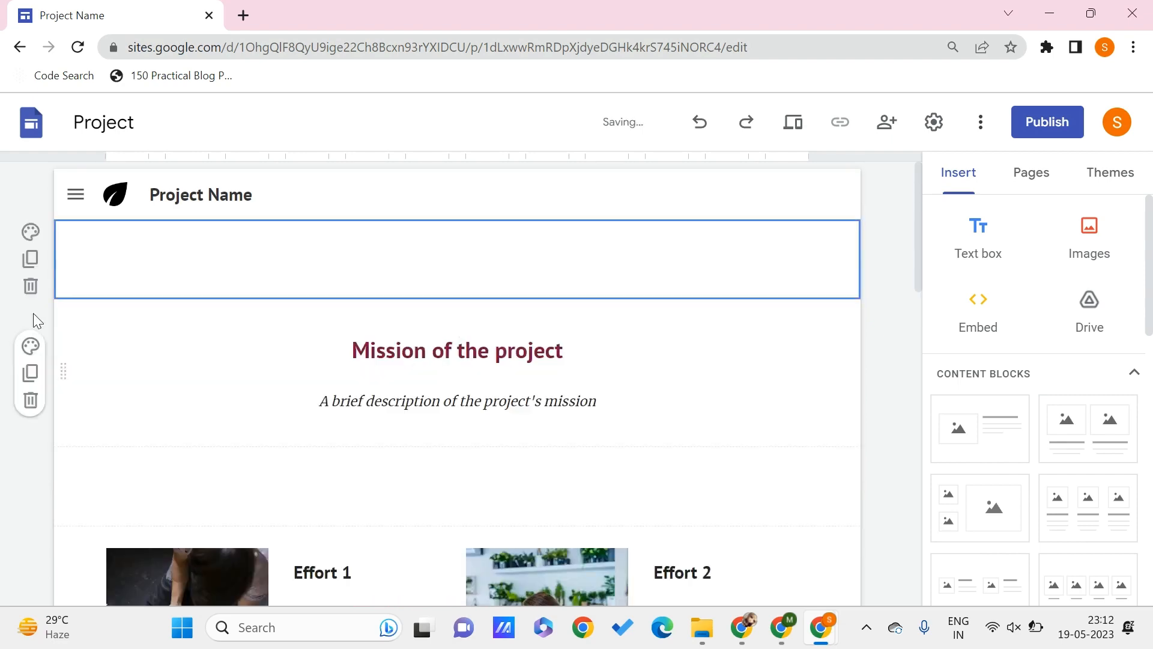
left_click(456, 258)
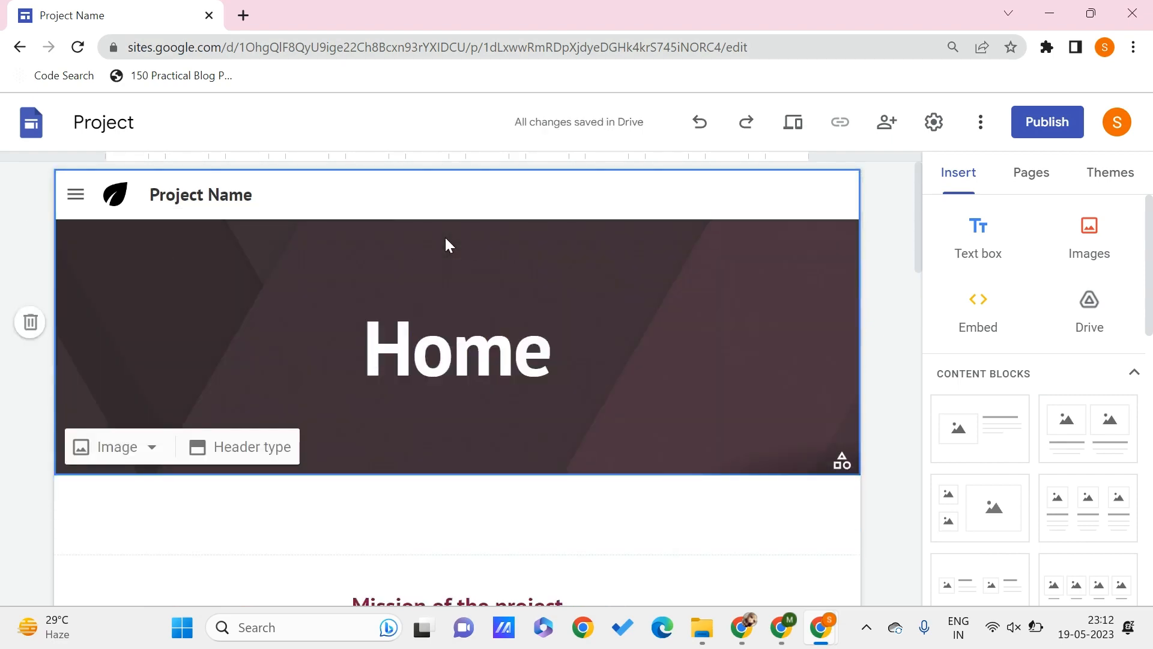
mouse_move(217, 304)
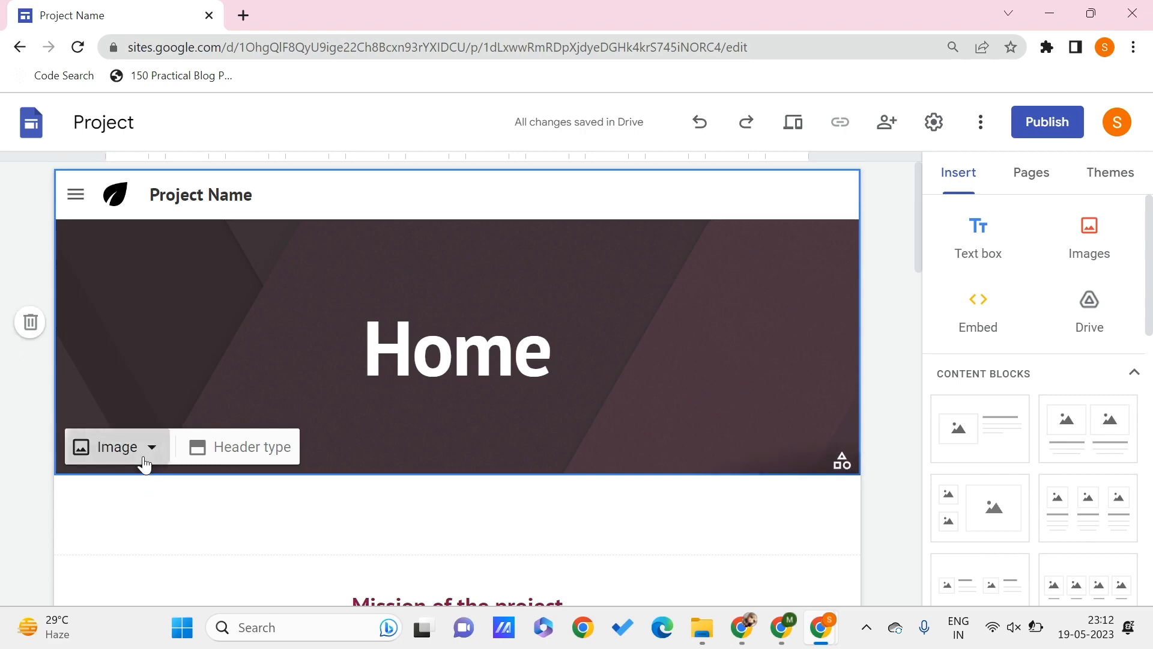
Choose Image > Select on the Home header to browse existing images.
left_click(115, 446)
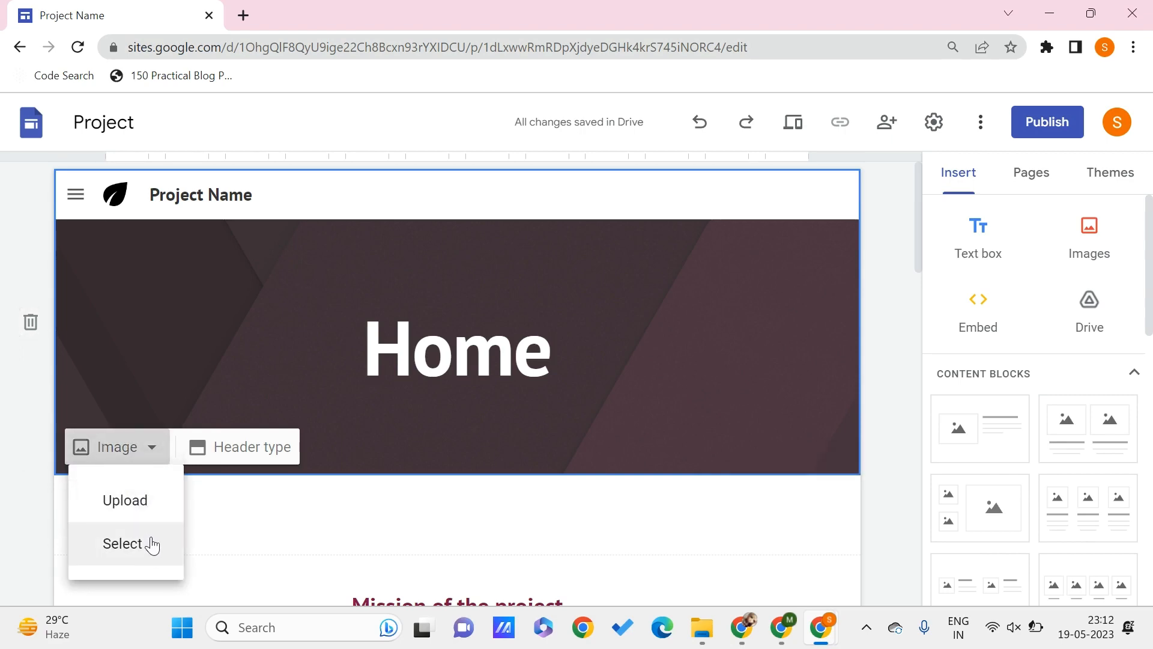
left_click(123, 544)
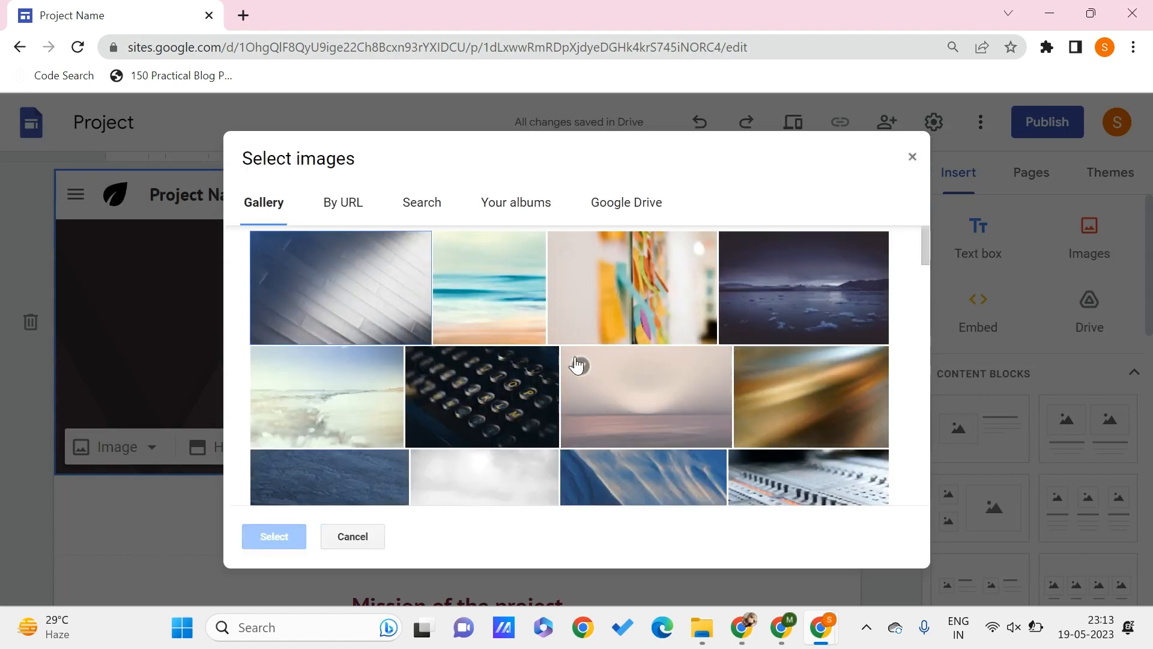
Look through the By URL, Search, Your albums and Google Drive image sources.
left_click(342, 203)
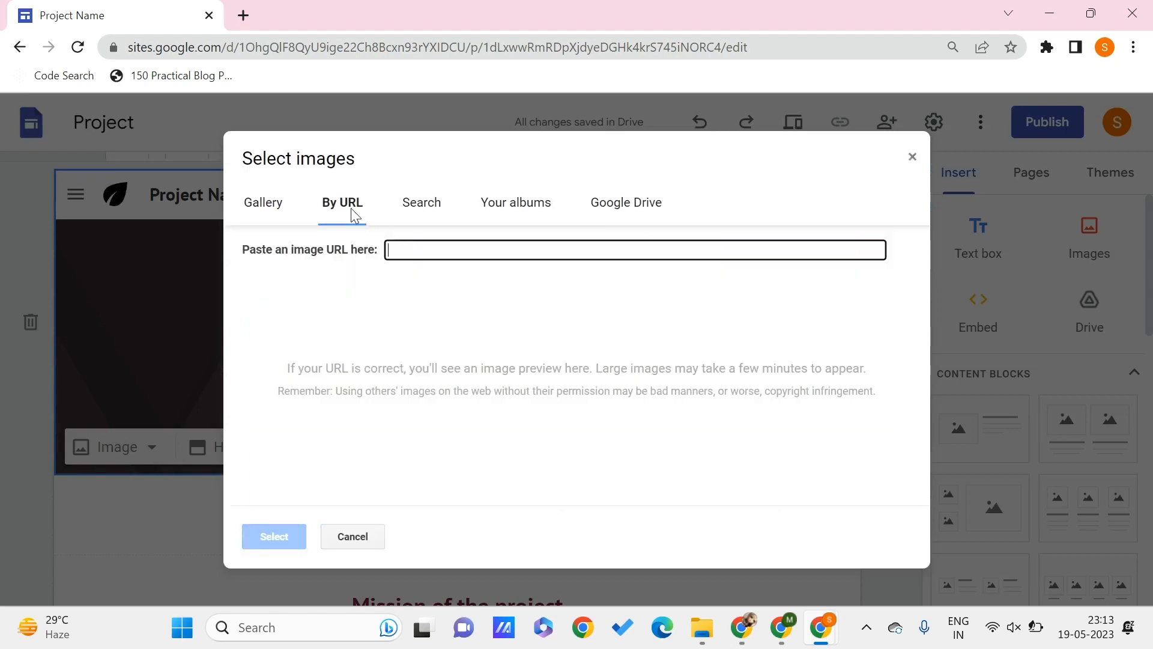
left_click(421, 202)
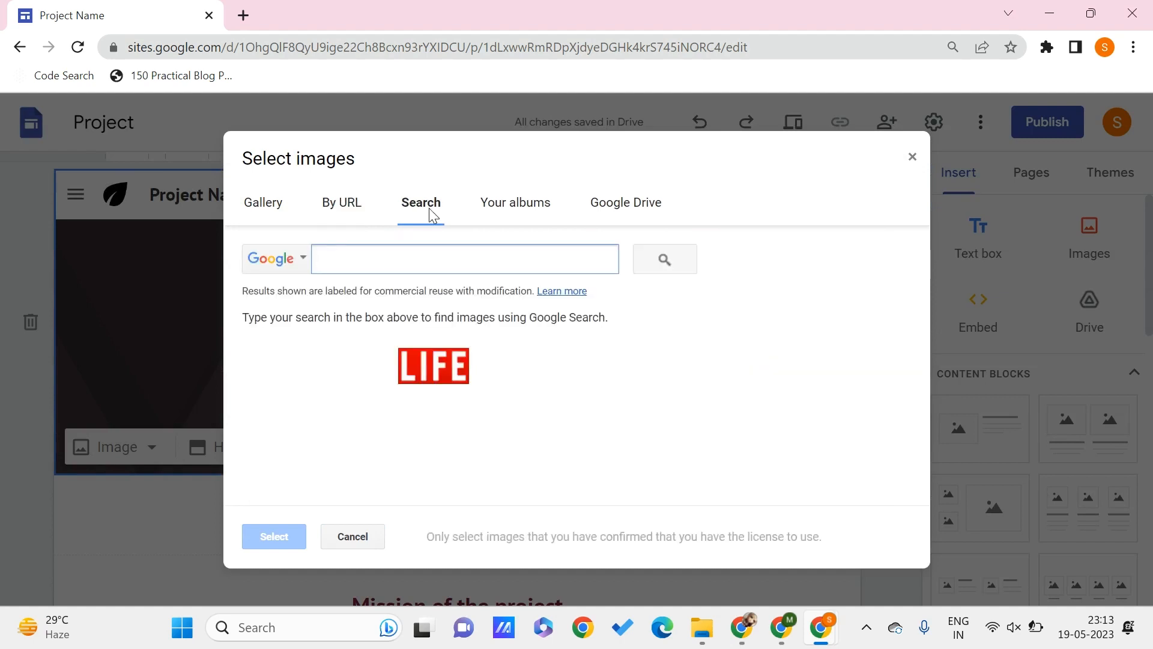
left_click(515, 202)
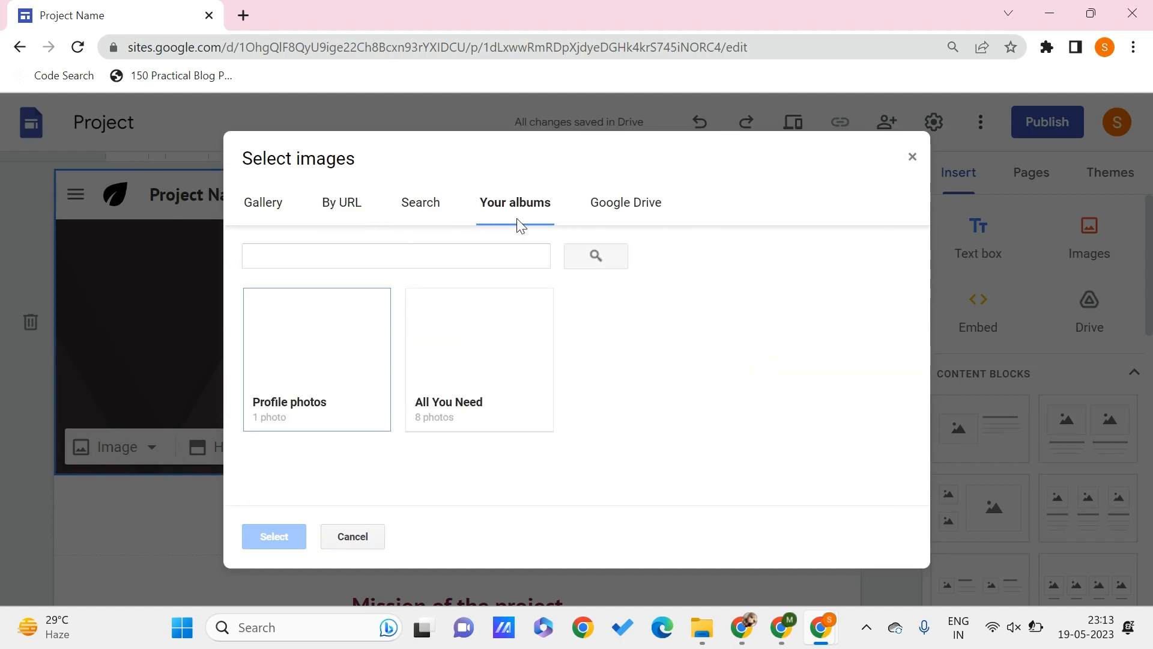
left_click(625, 202)
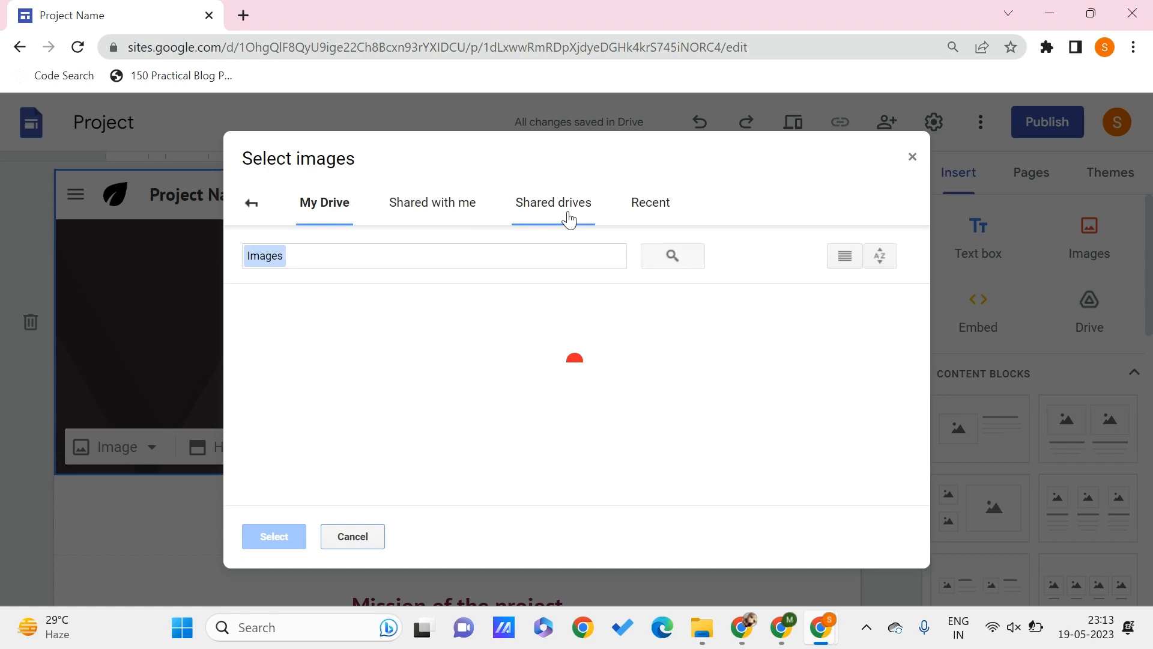
left_click(432, 203)
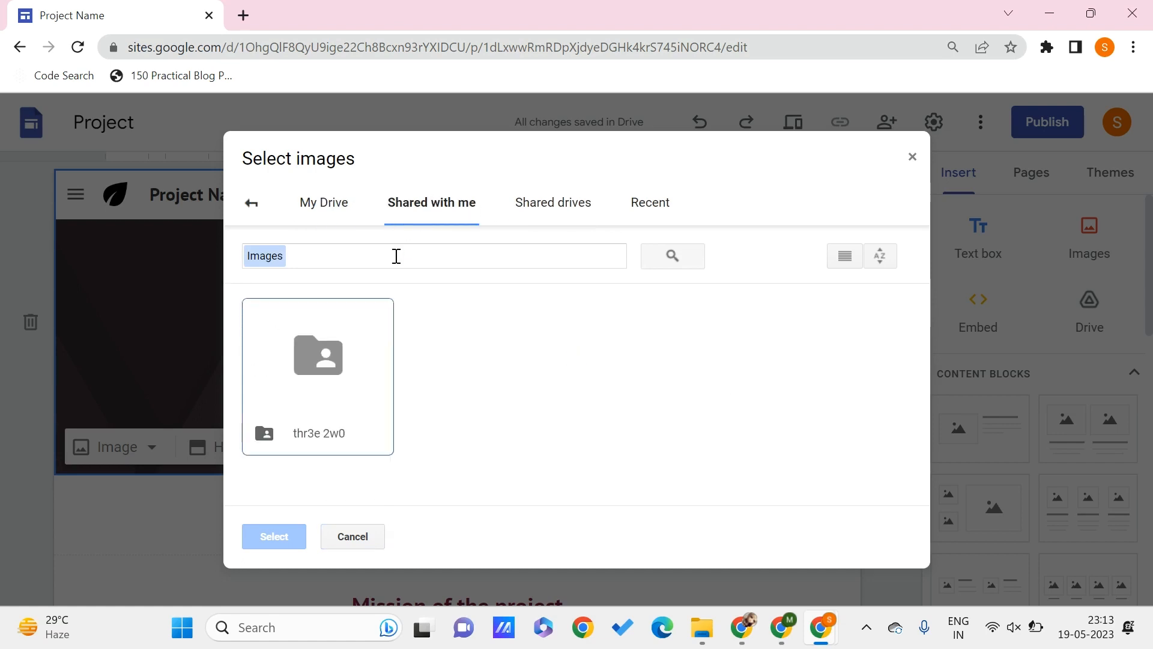
left_click(341, 202)
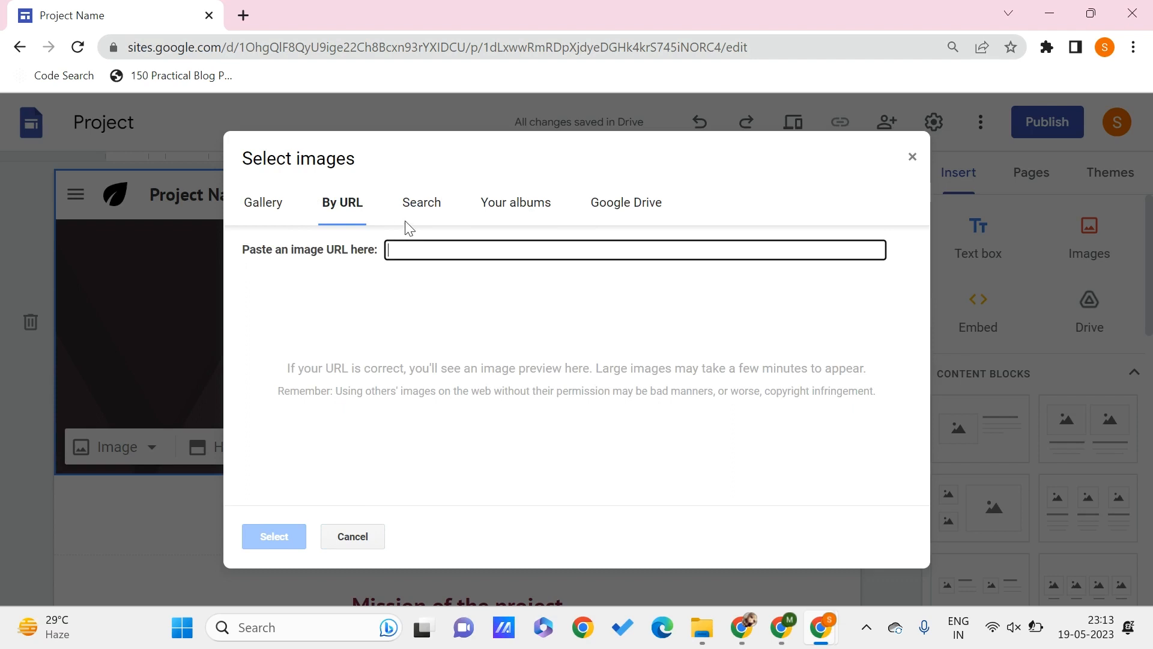
Pick the blurred sticky-notes photo from Gallery as the header background.
left_click(263, 203)
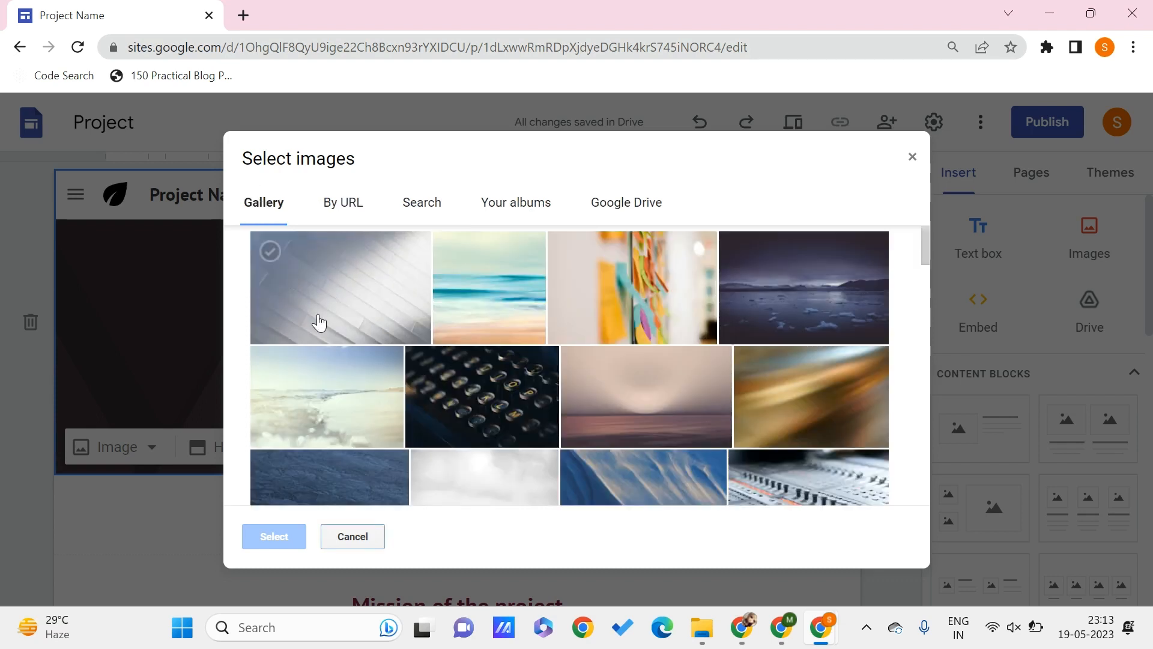
left_click(630, 287)
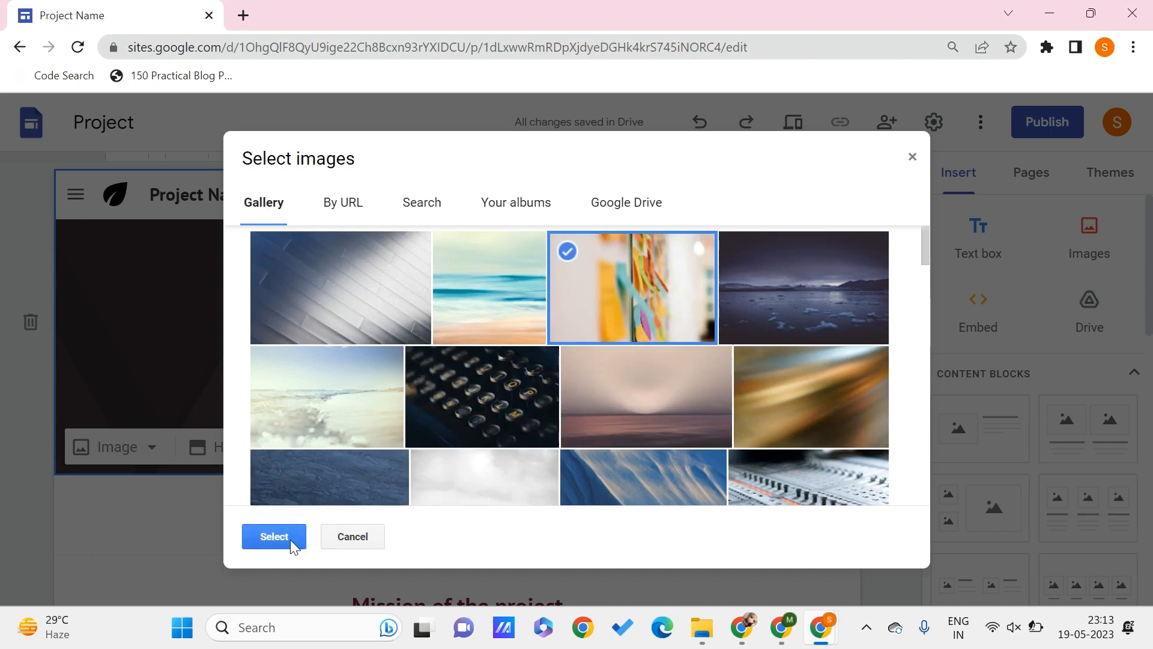
left_click(274, 536)
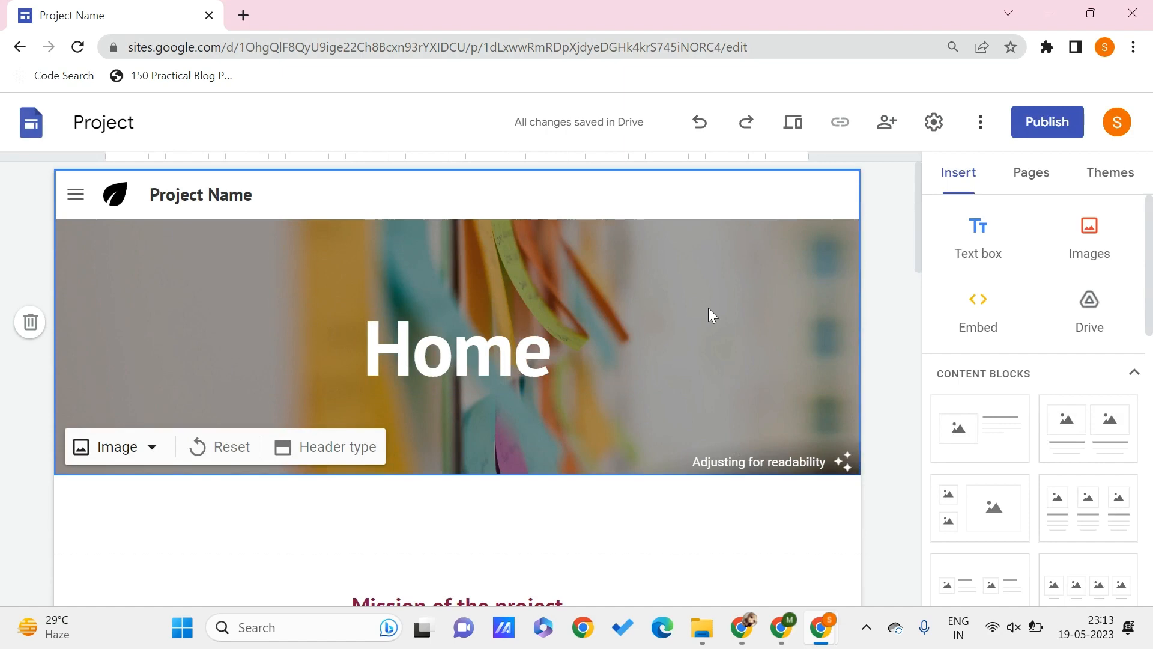
mouse_move(690, 420)
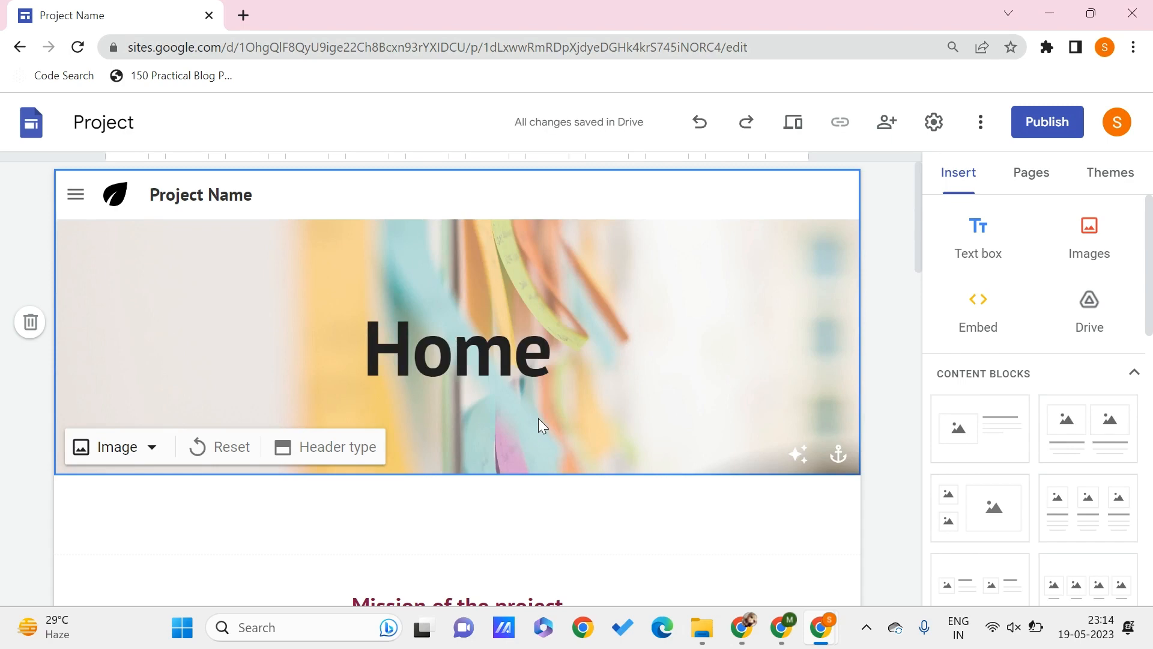
left_click(115, 447)
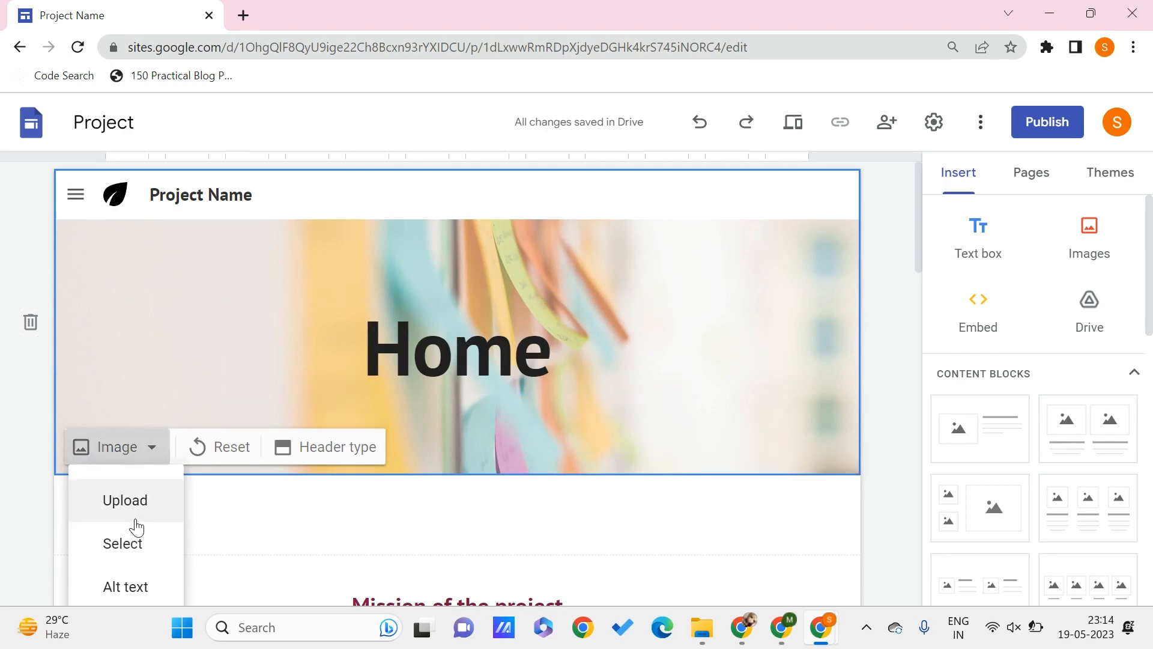
left_click(124, 501)
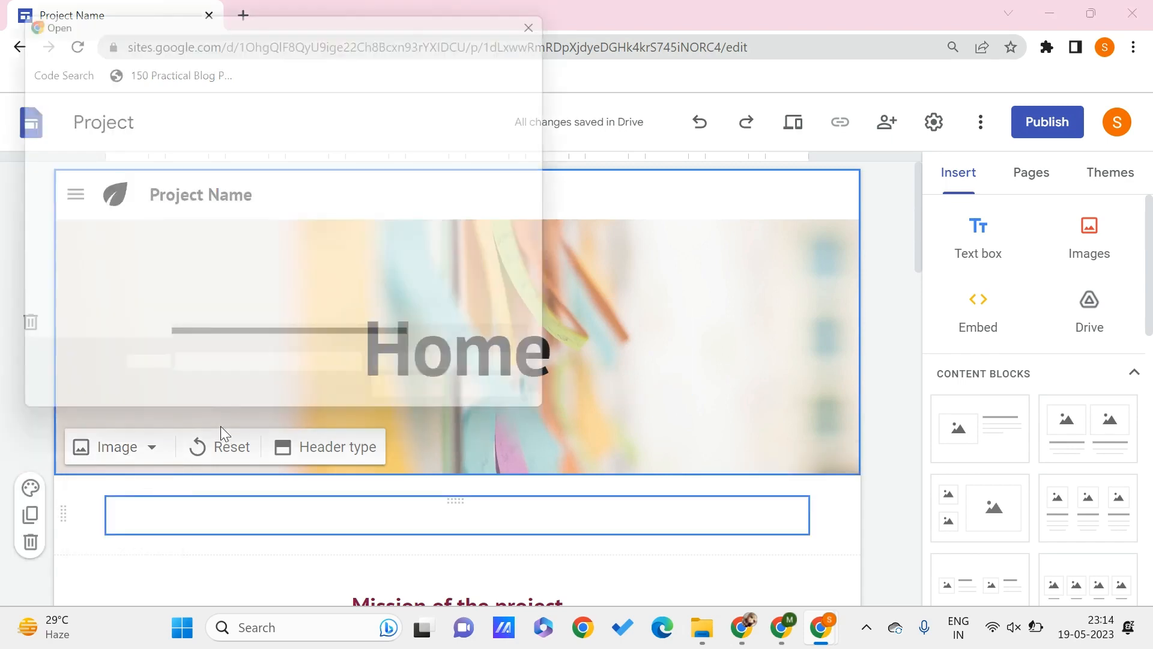
left_click(115, 447)
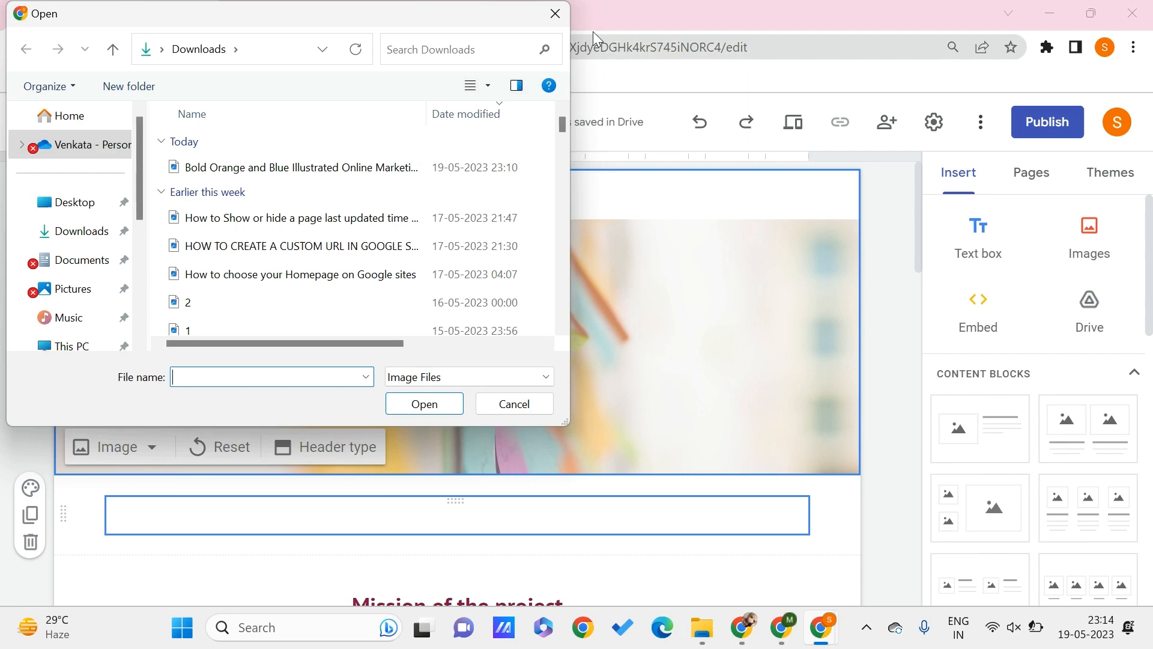
left_click(514, 403)
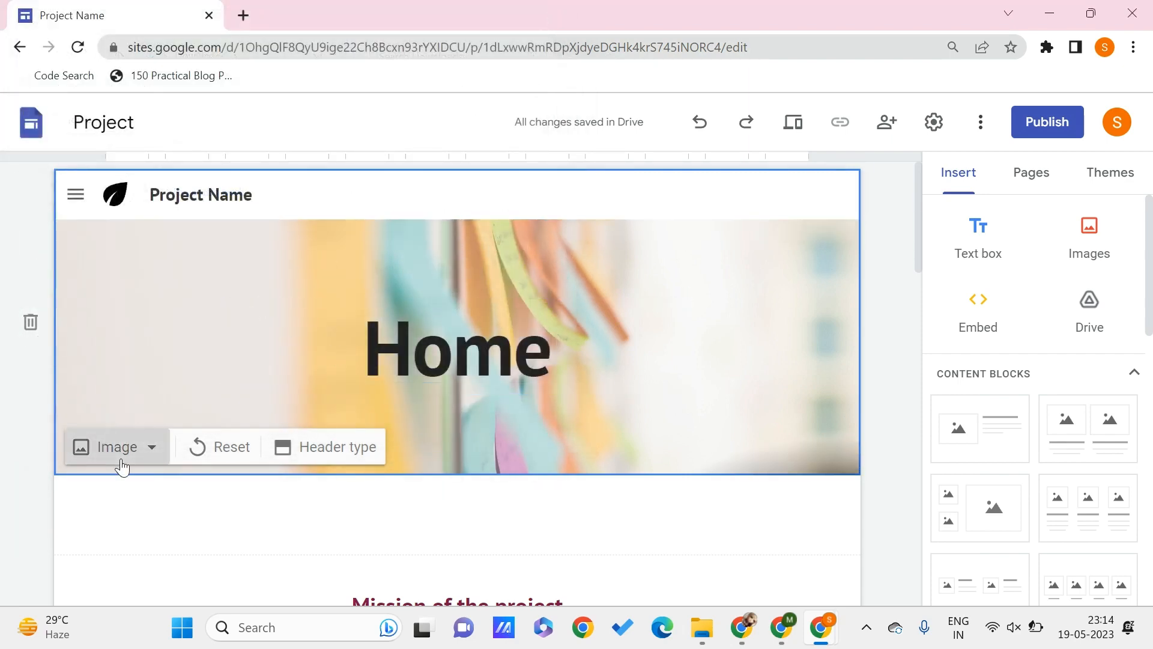
left_click(116, 446)
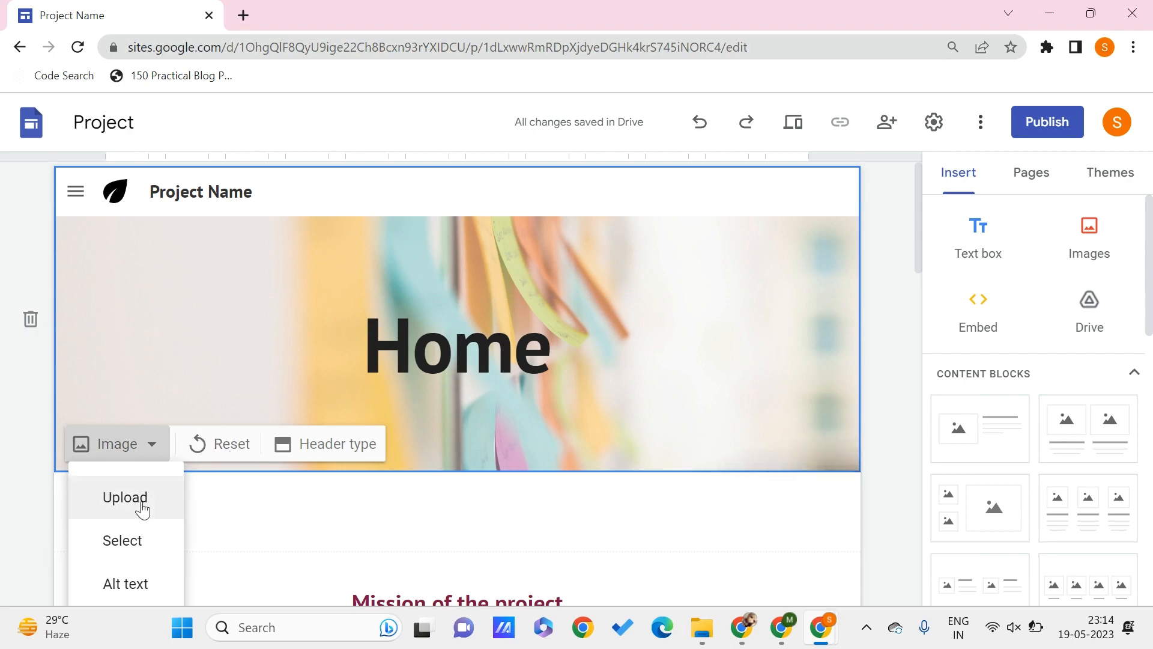
left_click(456, 346)
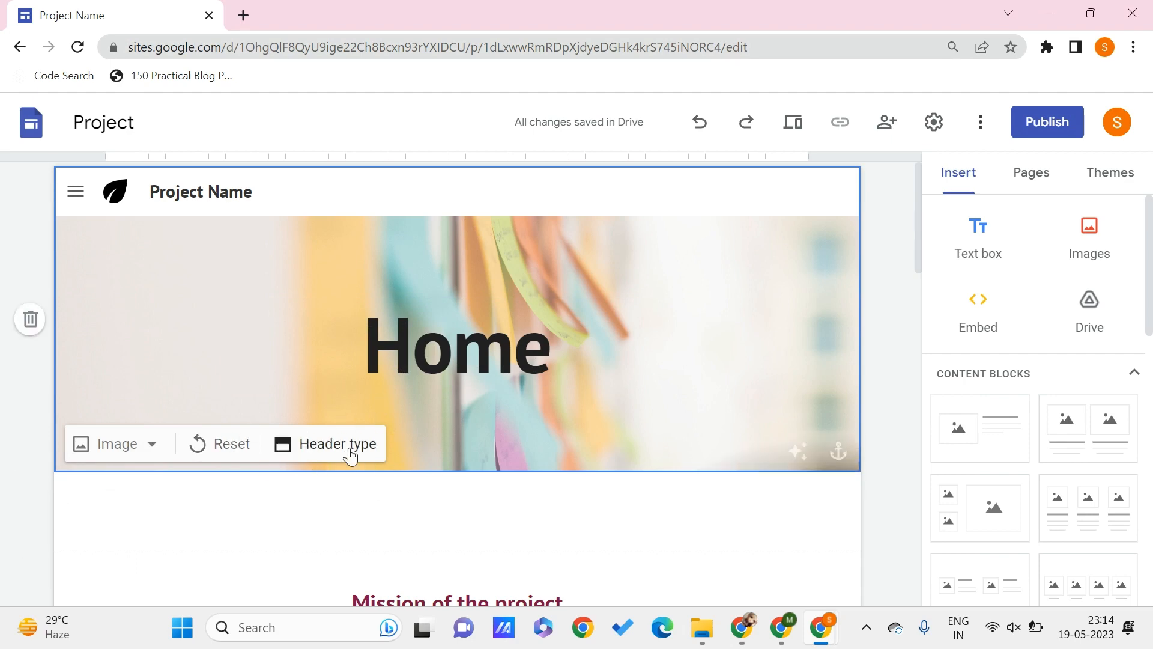
Switch the Home header to the Banner layout with the sticky-notes image behind it.
left_click(337, 443)
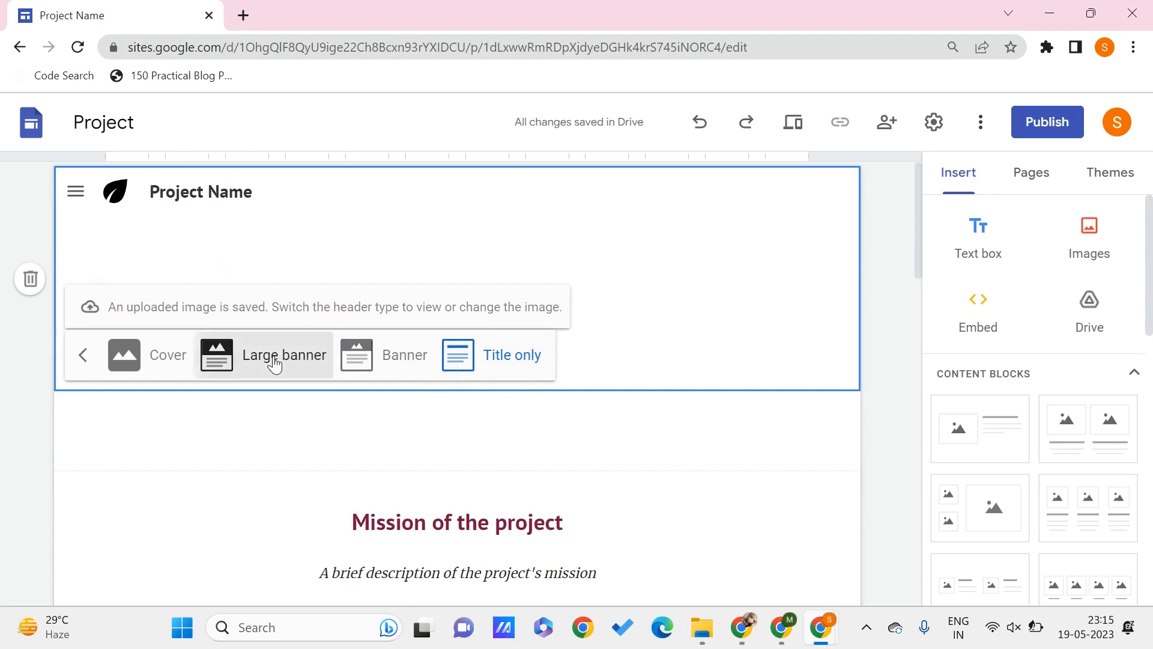
left_click(283, 355)
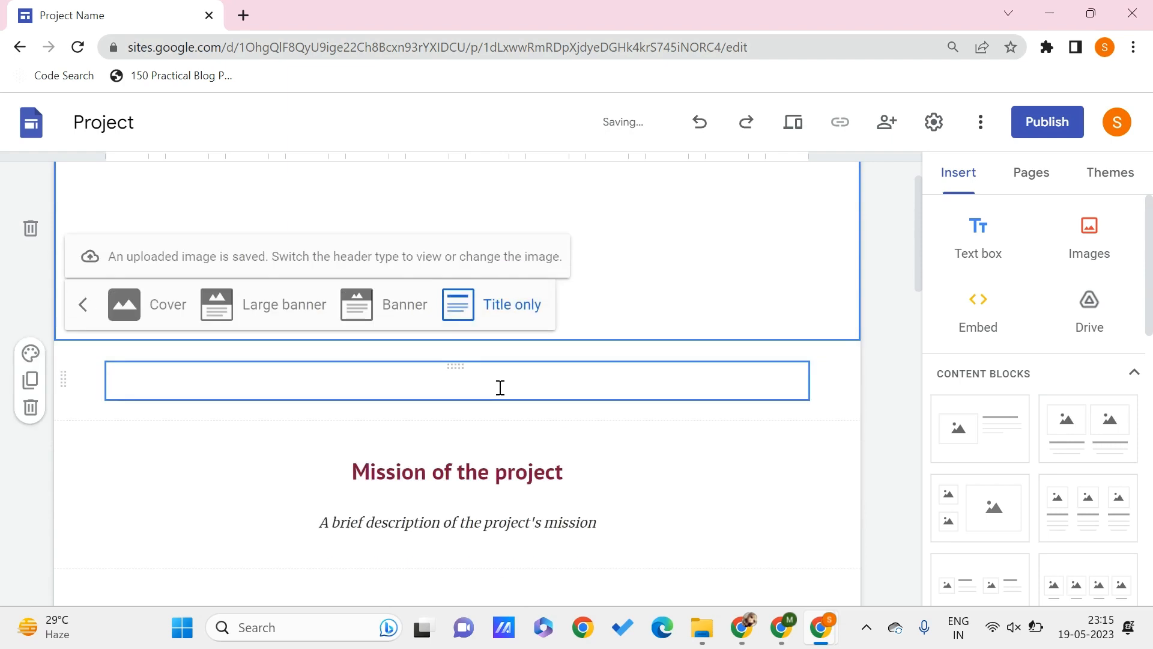
left_click(403, 377)
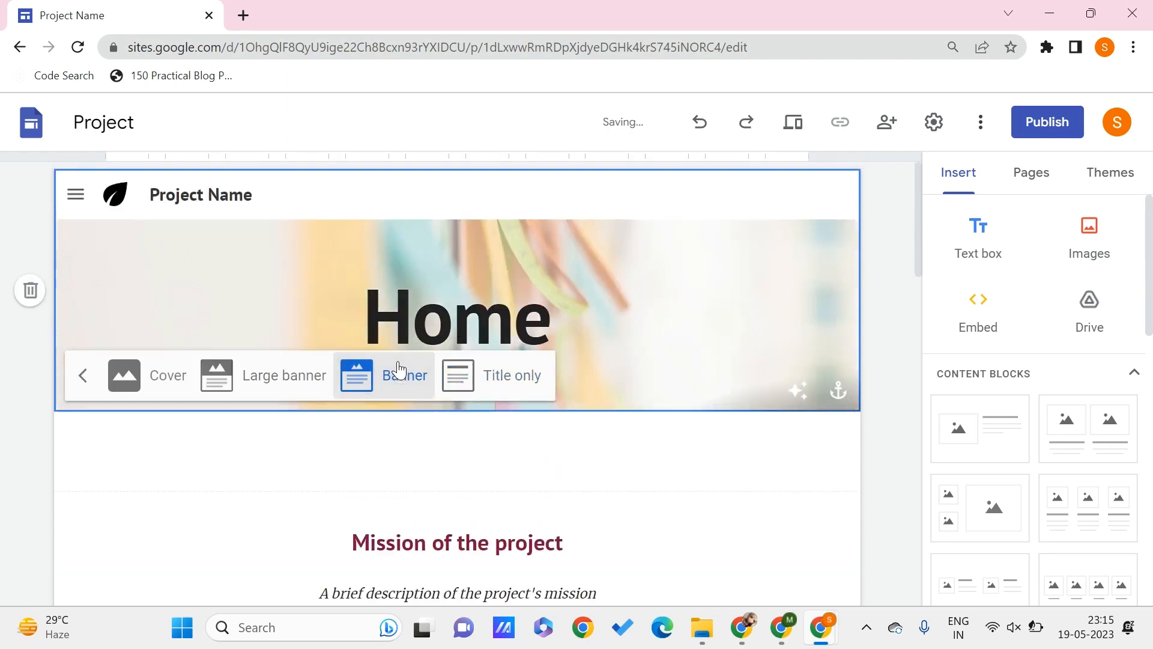
left_click(383, 375)
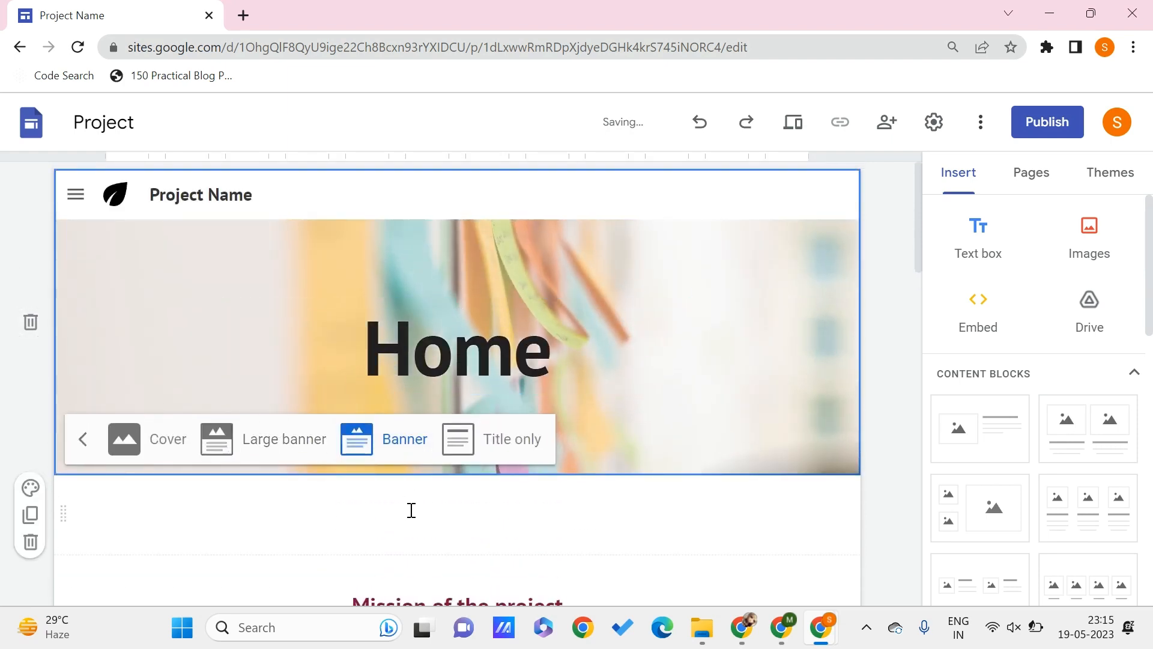
left_click(411, 510)
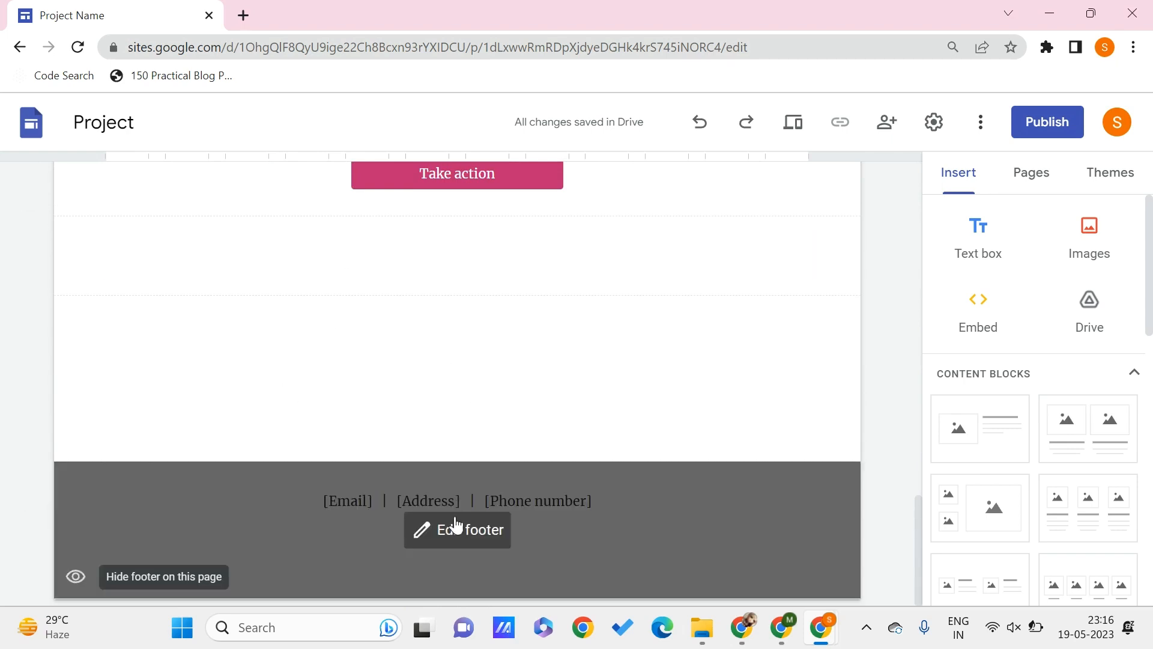
mouse_move(456, 453)
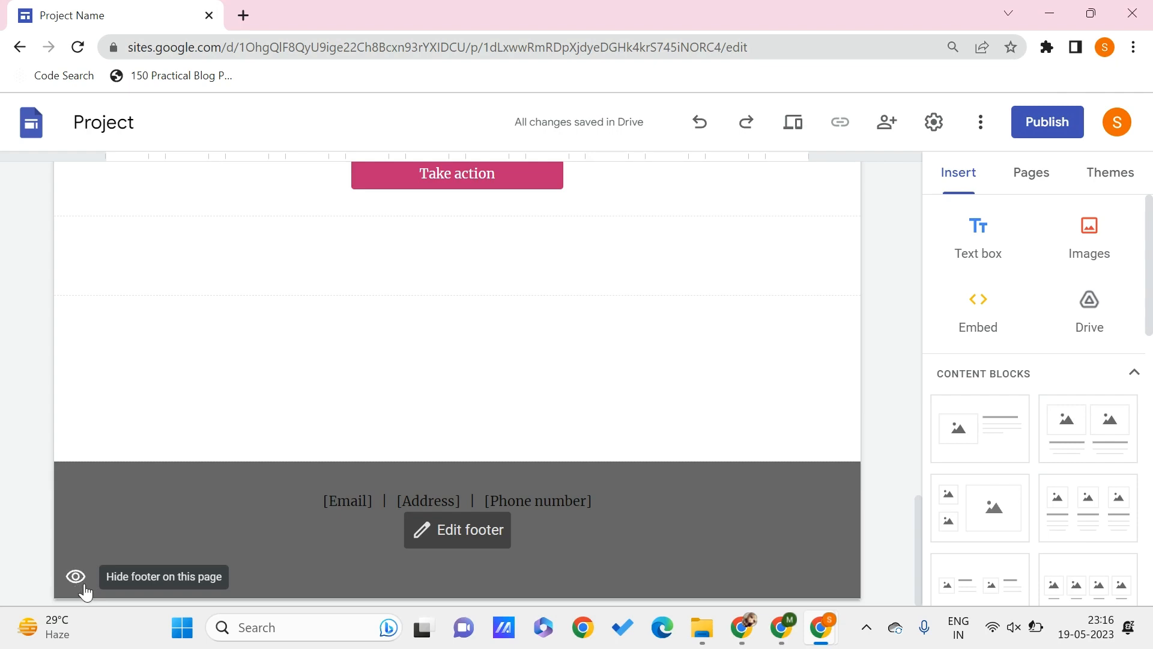
Hide the footer, show it again, and open it for editing.
left_click(74, 576)
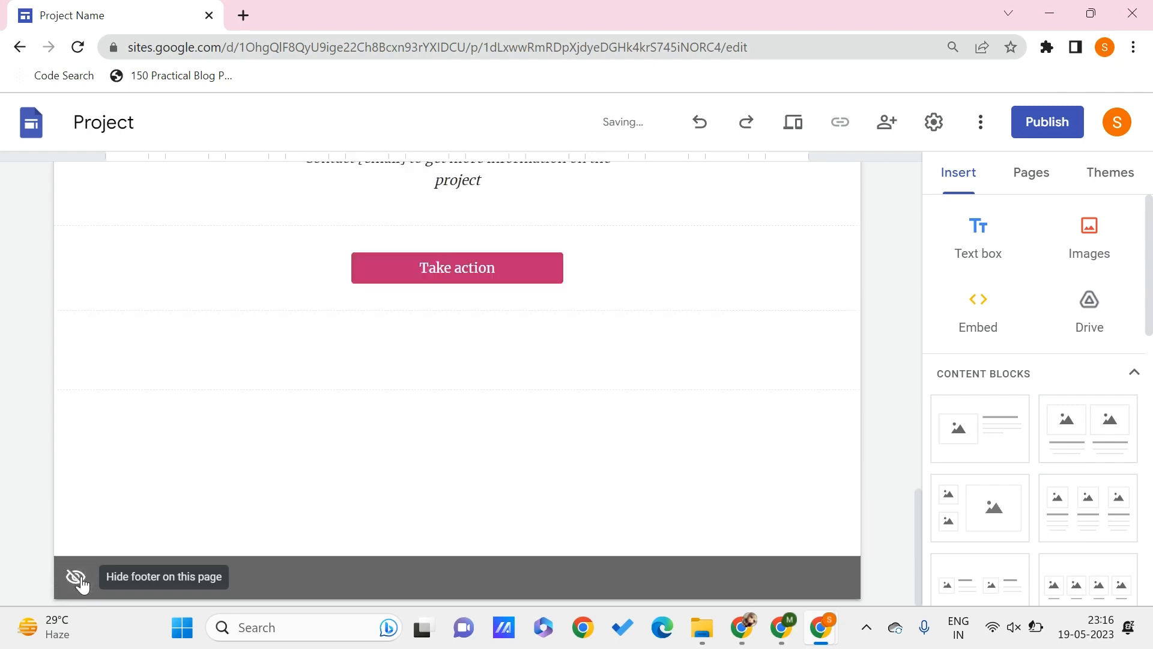
left_click(76, 577)
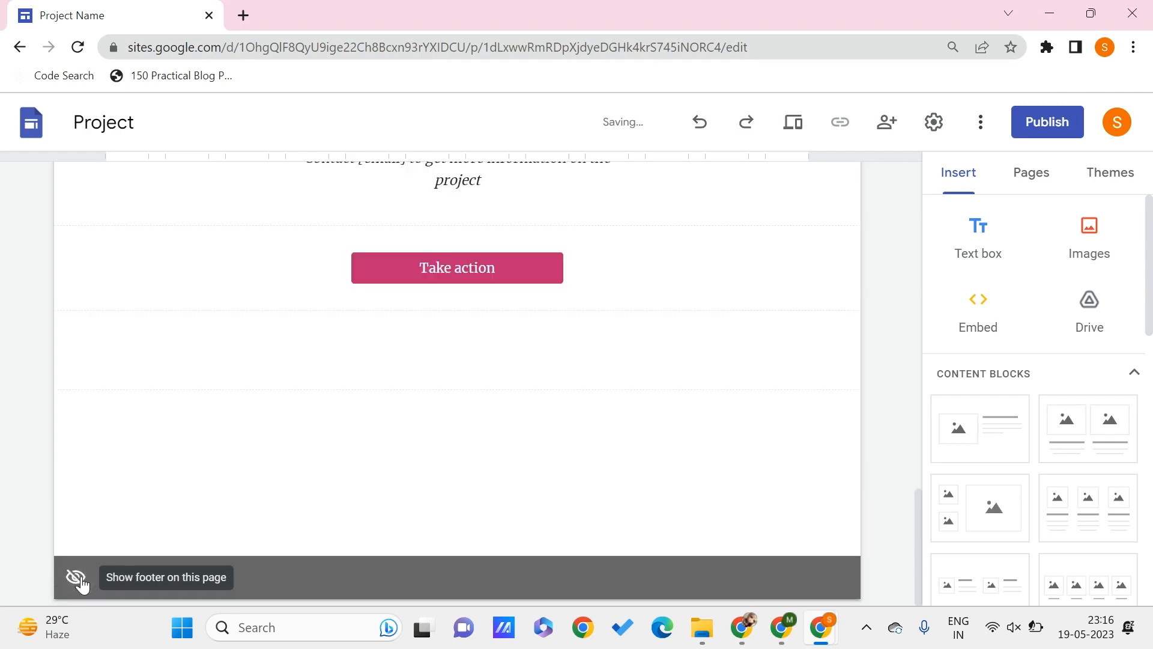
left_click(75, 579)
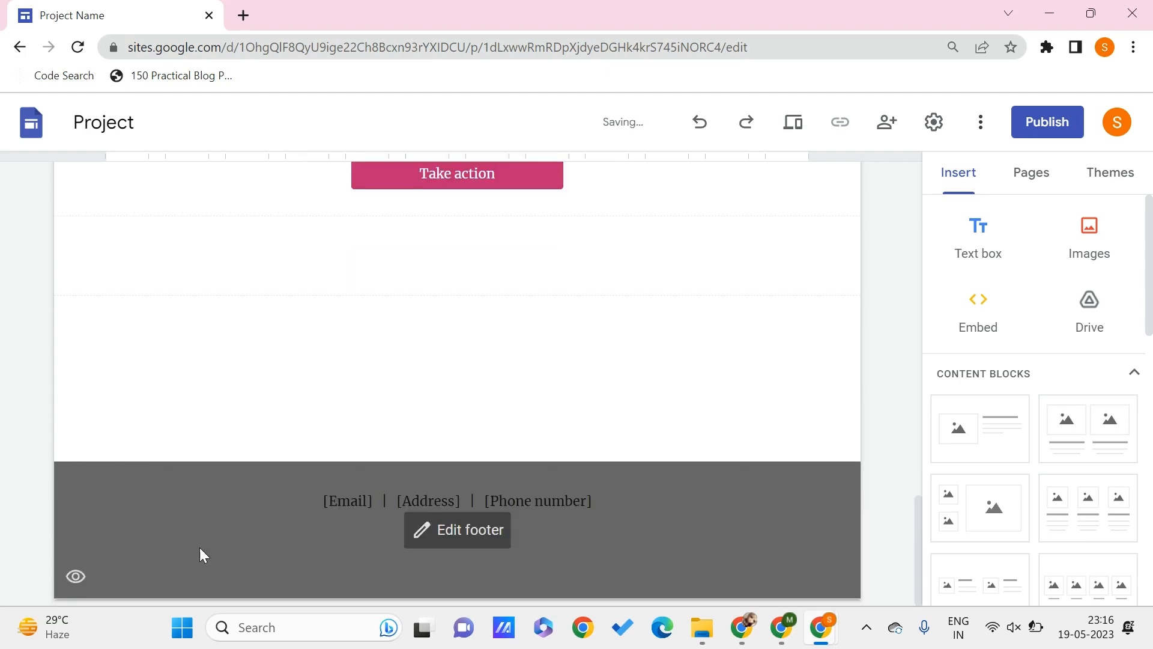
left_click(457, 528)
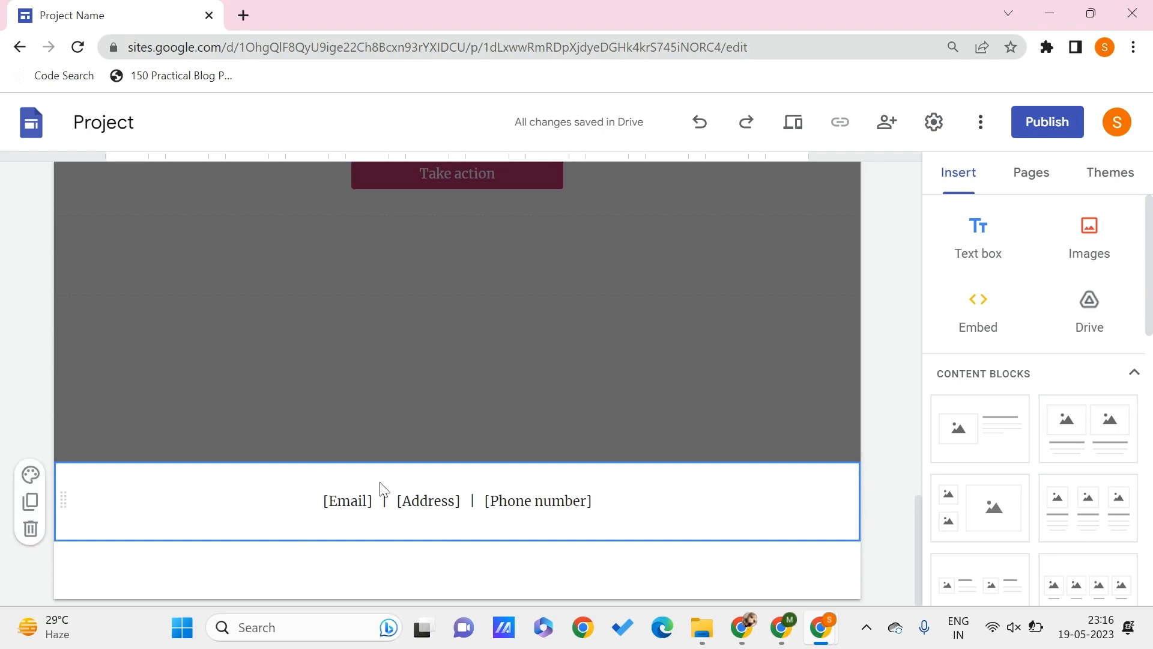
mouse_move(90, 506)
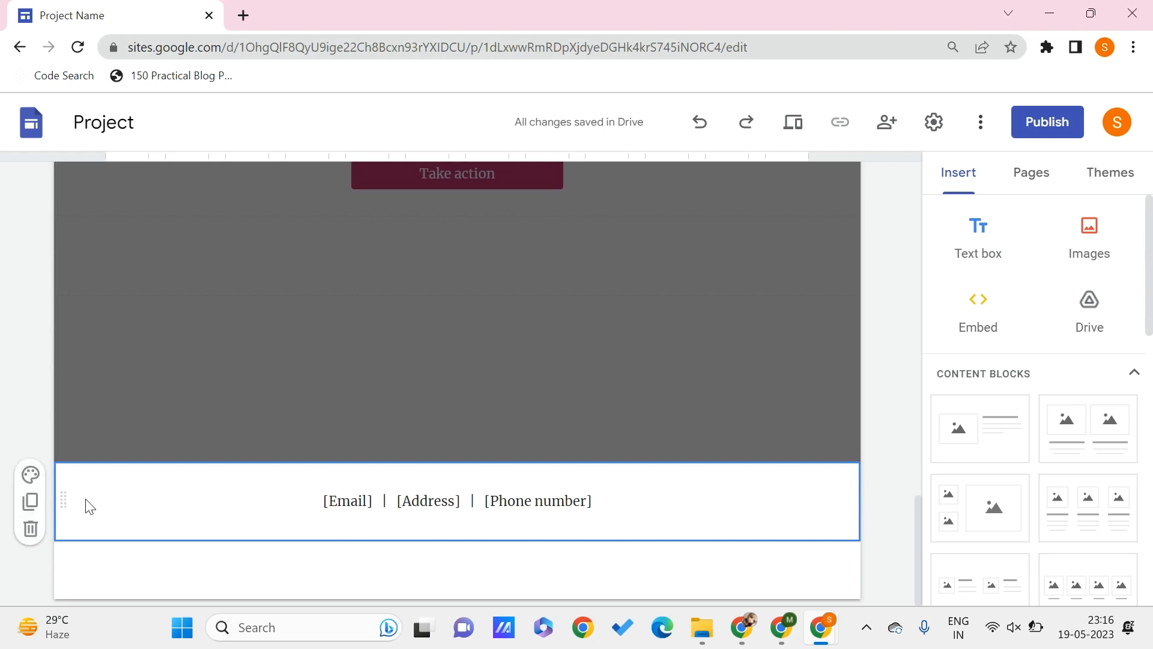
mouse_move(30, 474)
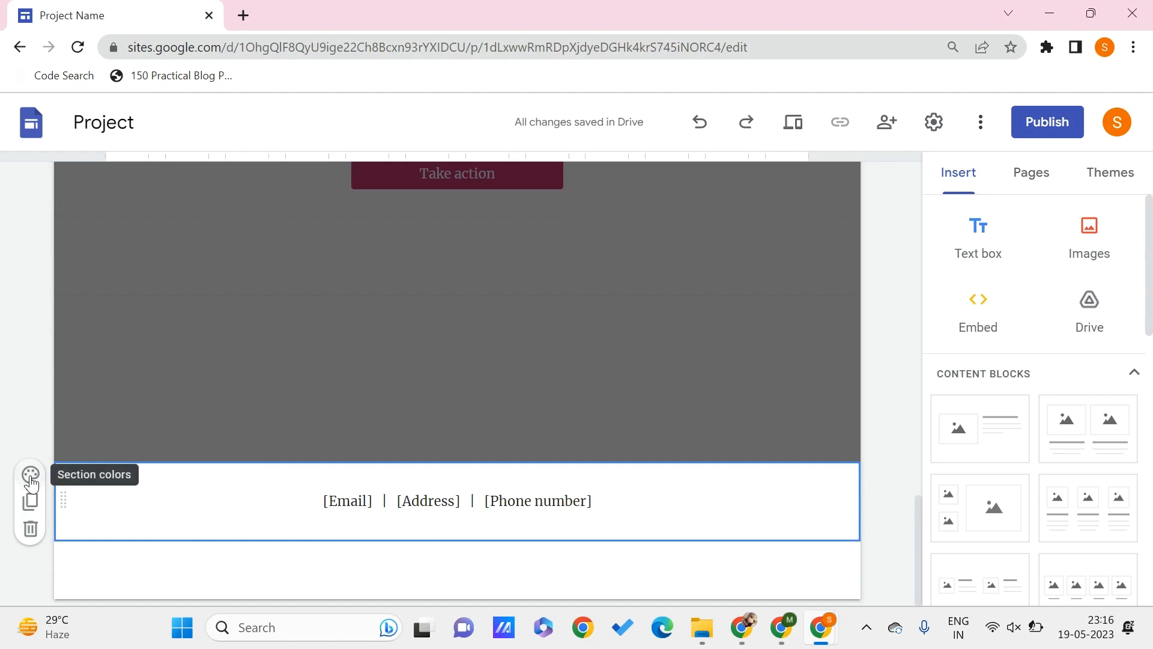
Give the footer pink Style 3 section colours and open its background image gallery.
left_click(29, 474)
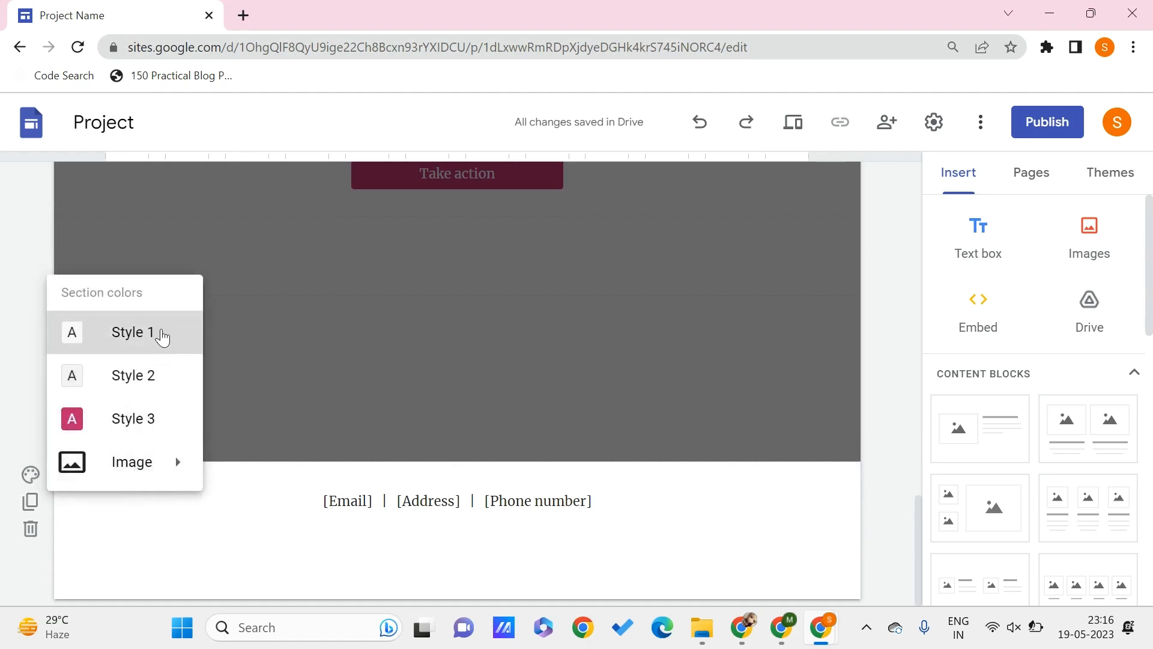
left_click(132, 418)
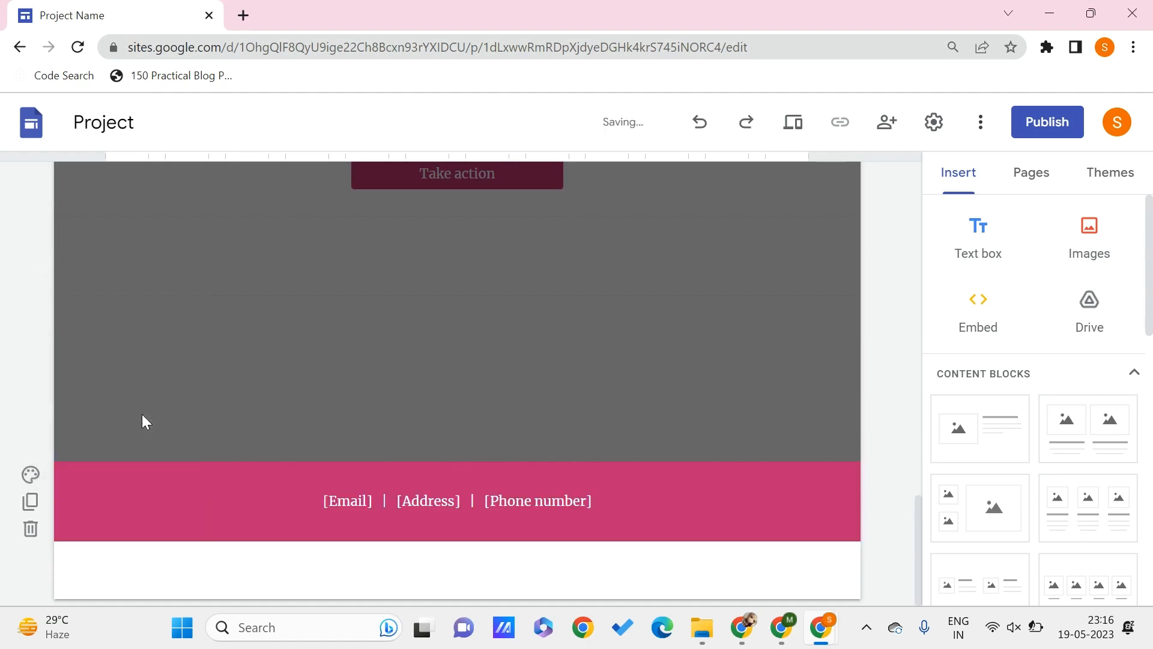
left_click(30, 474)
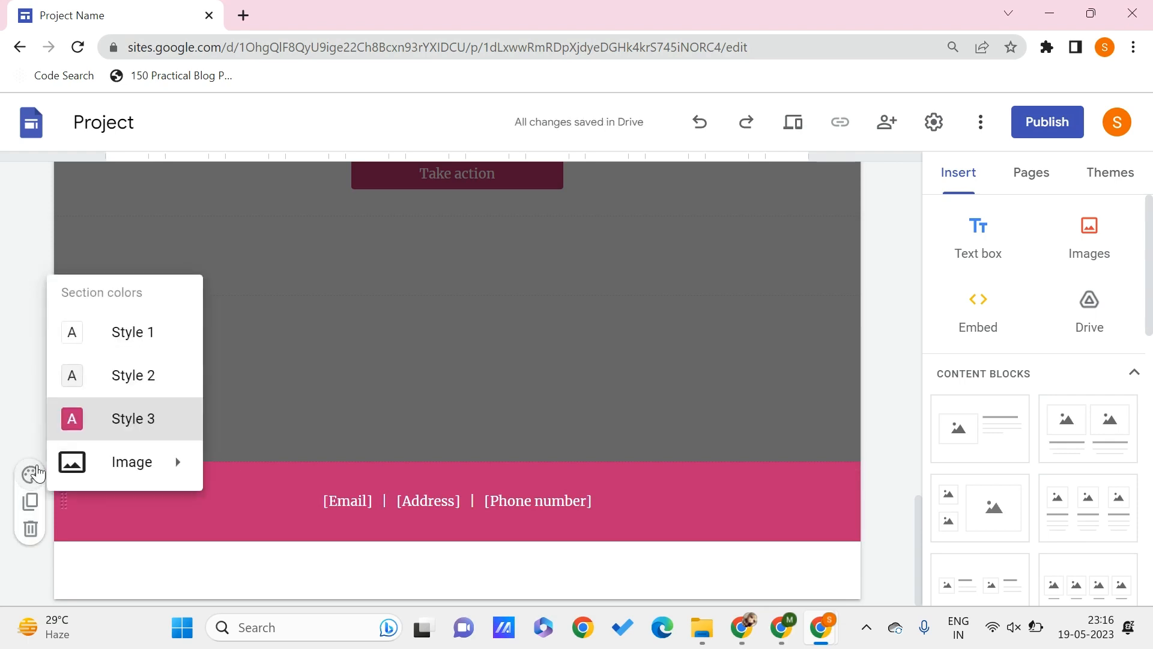
mouse_move(322, 465)
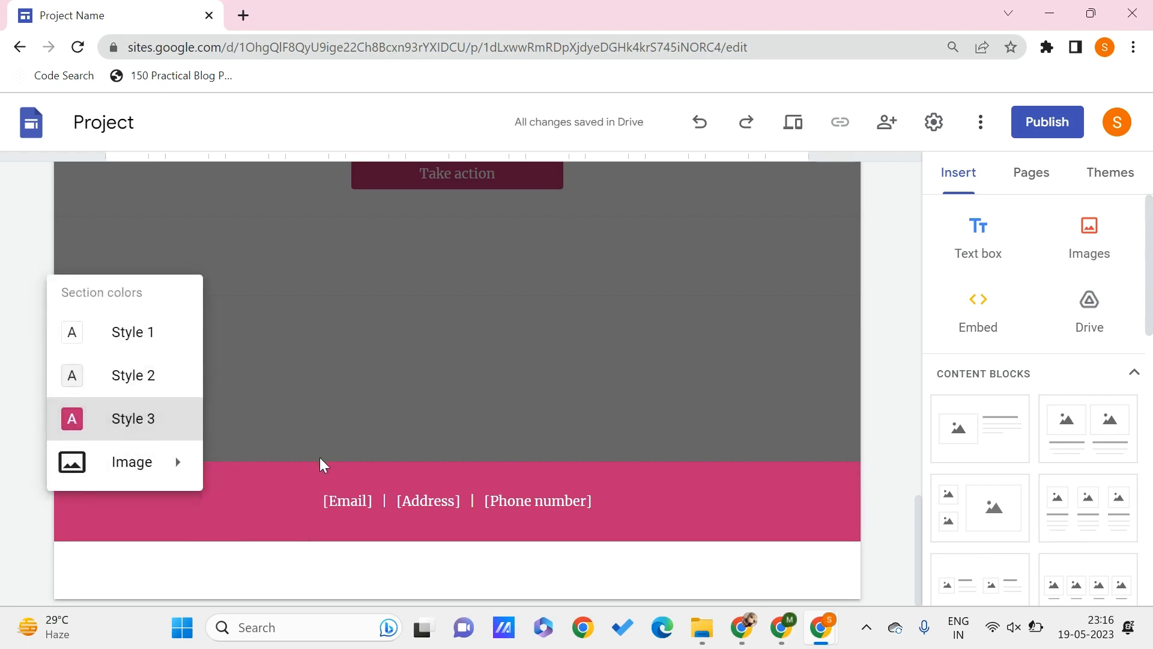
left_click(132, 462)
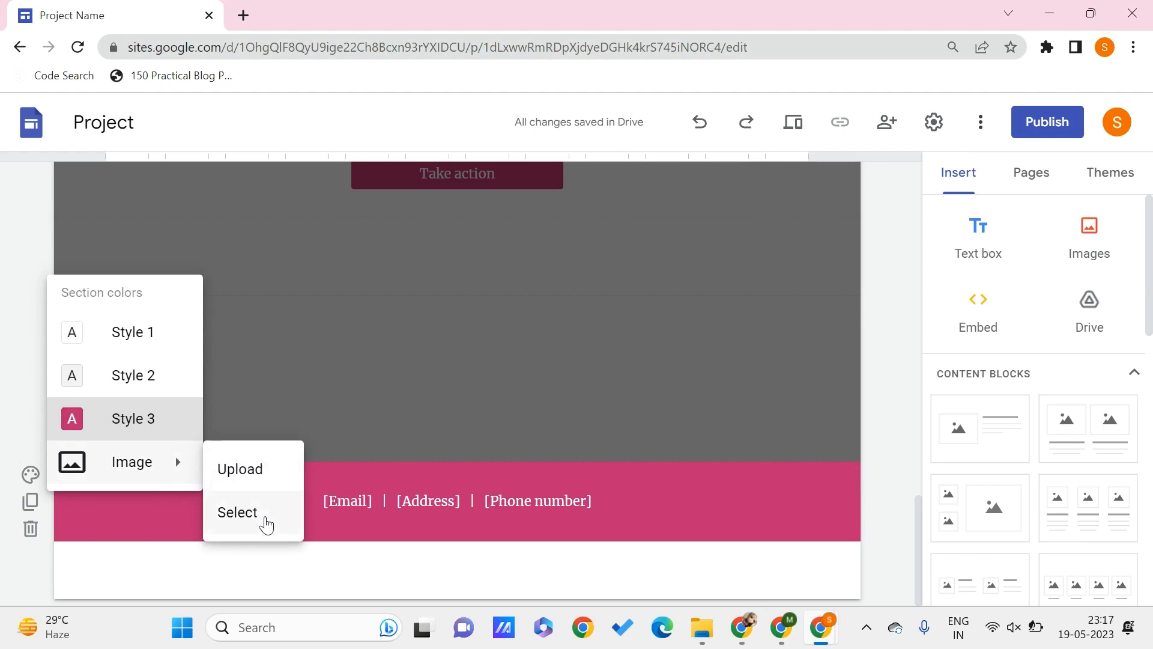
left_click(237, 512)
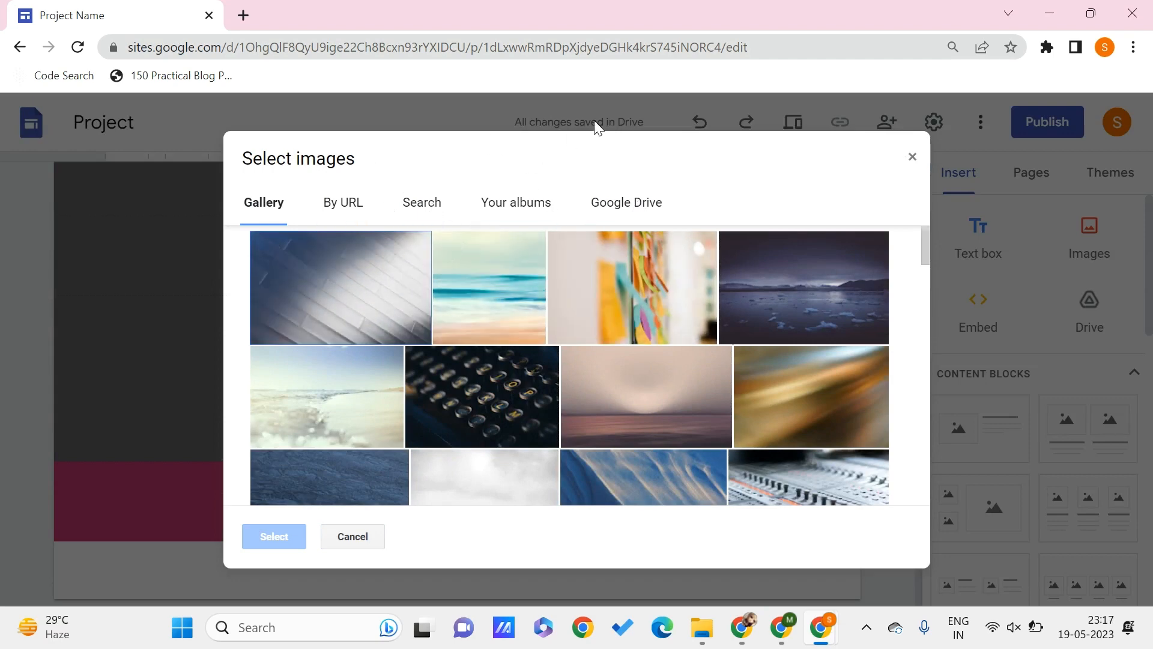
Select the typewriter photo, then cancel so no footer image is applied.
left_click(482, 396)
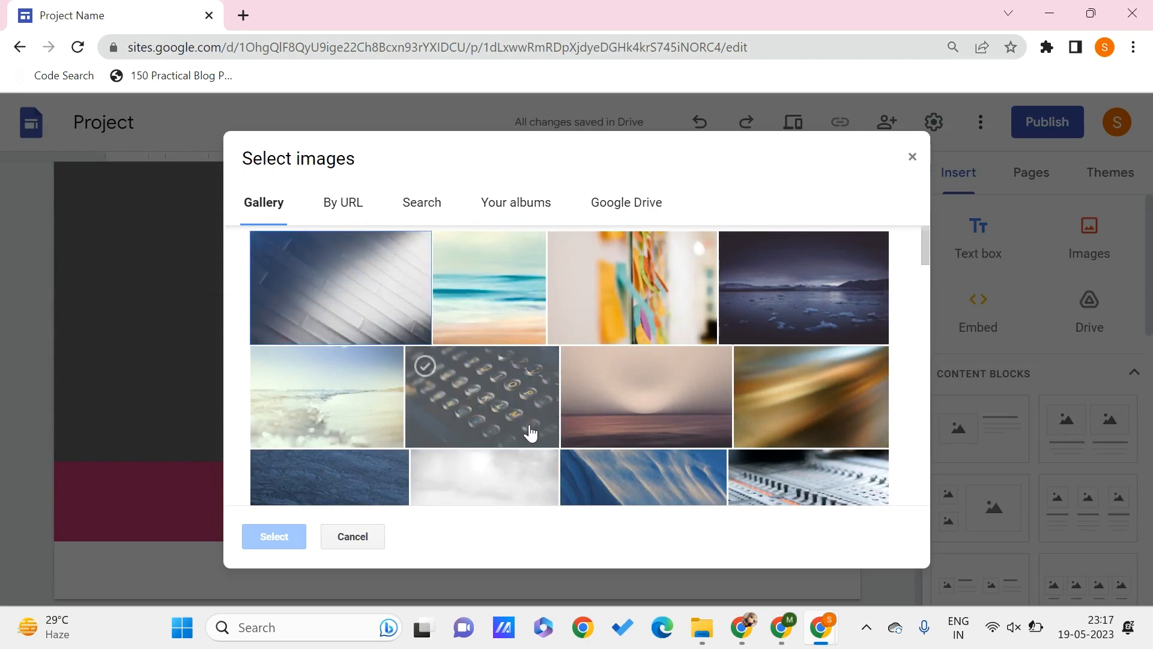
left_click(352, 536)
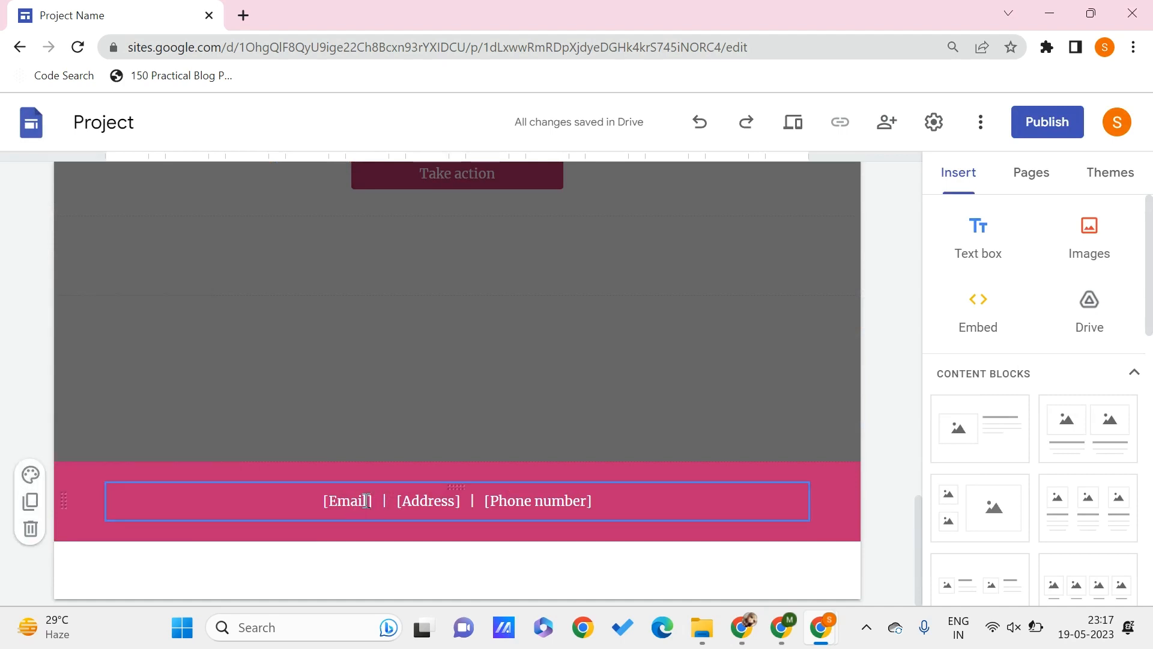
double_click(347, 501)
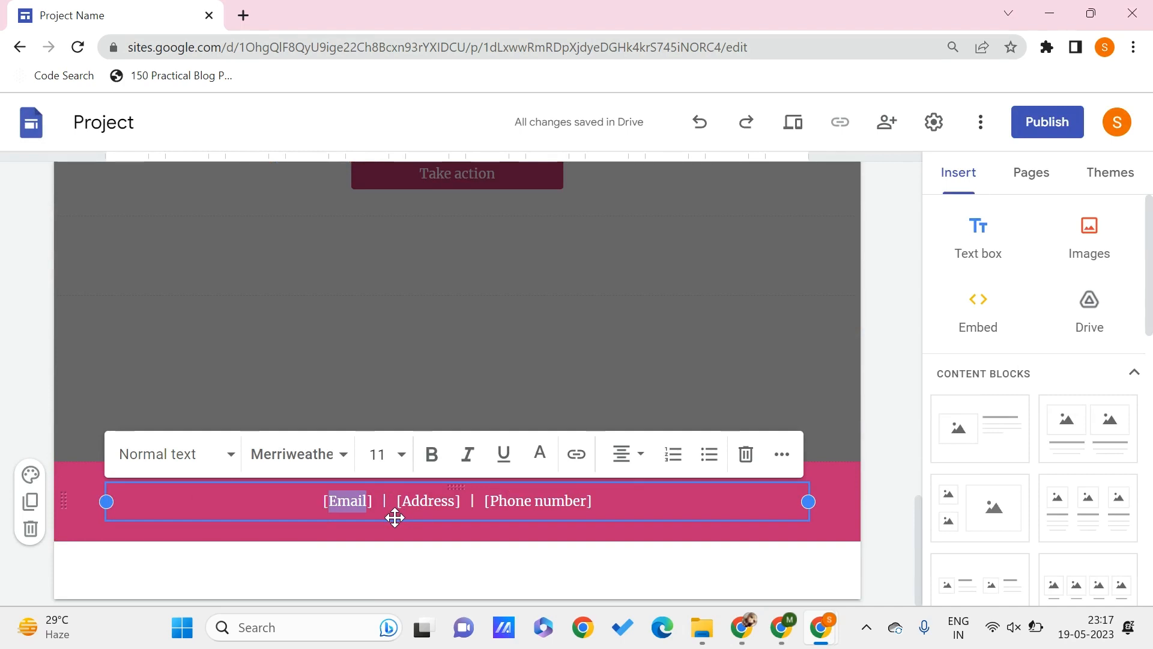
left_click(371, 501)
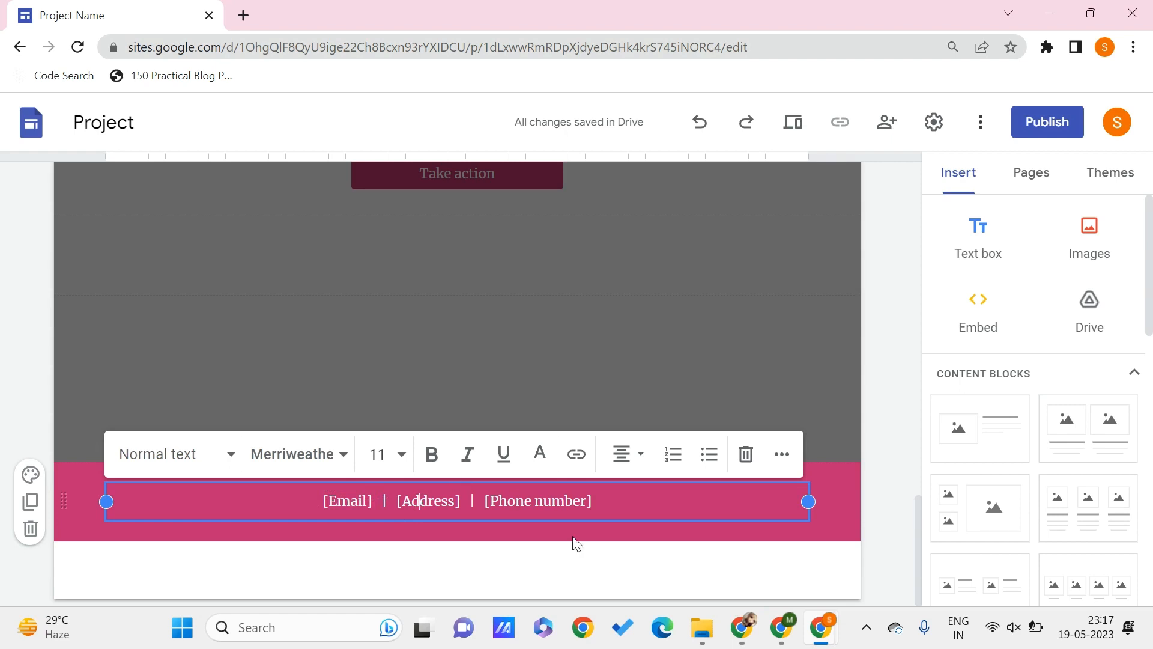
double_click(559, 501)
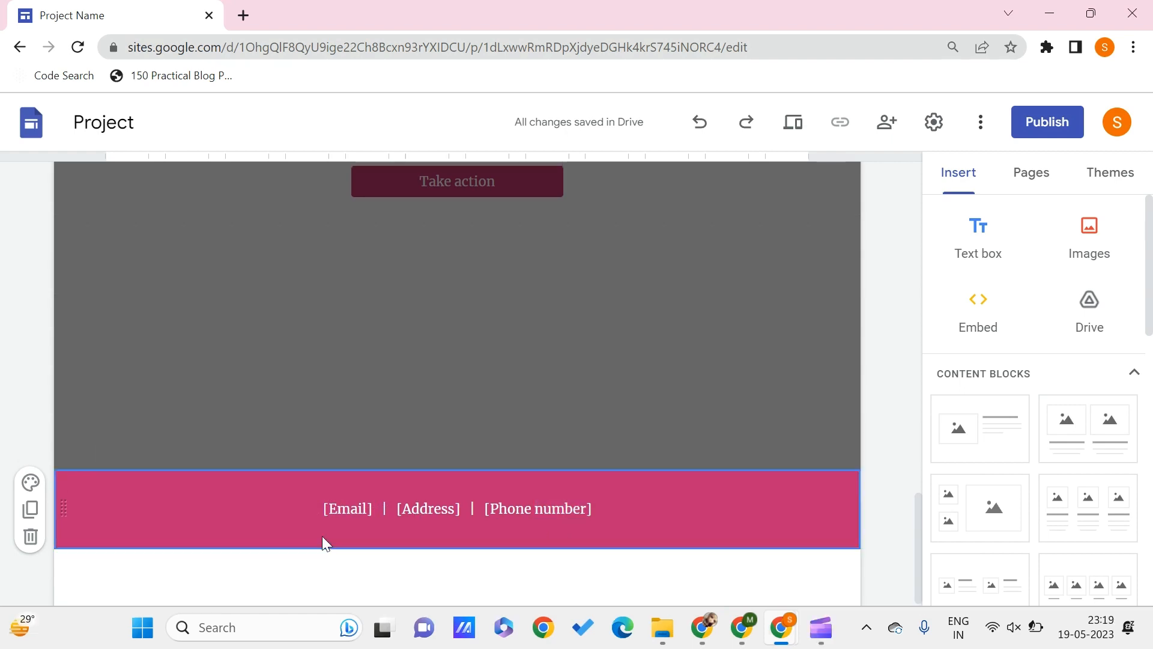
mouse_move(119, 546)
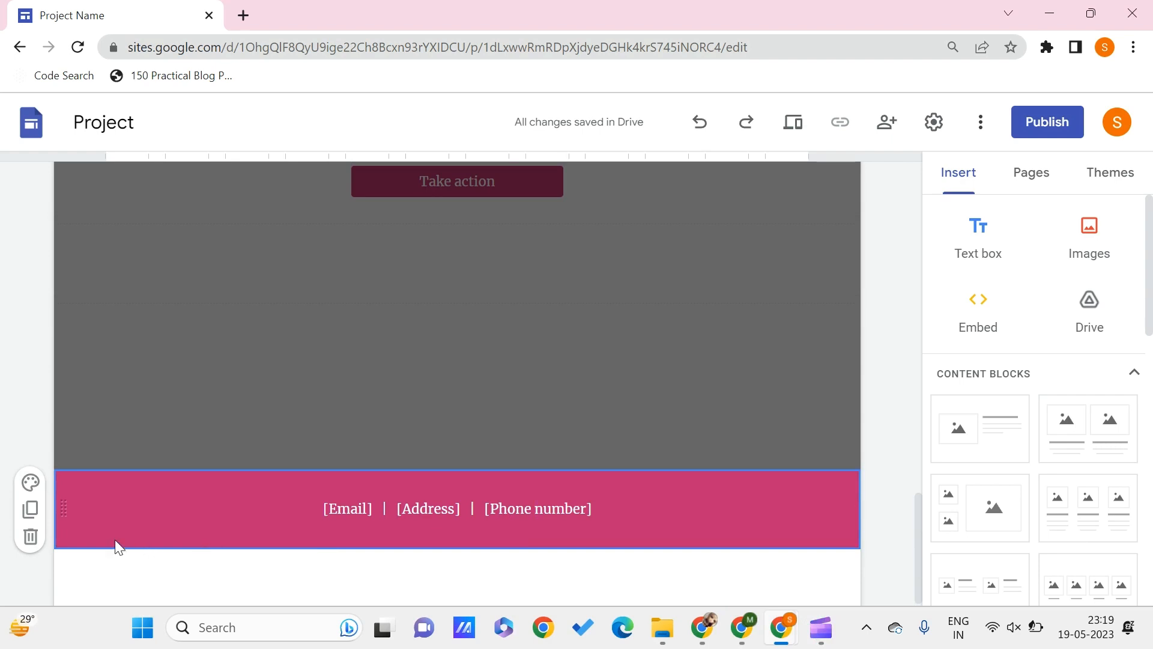
mouse_move(29, 537)
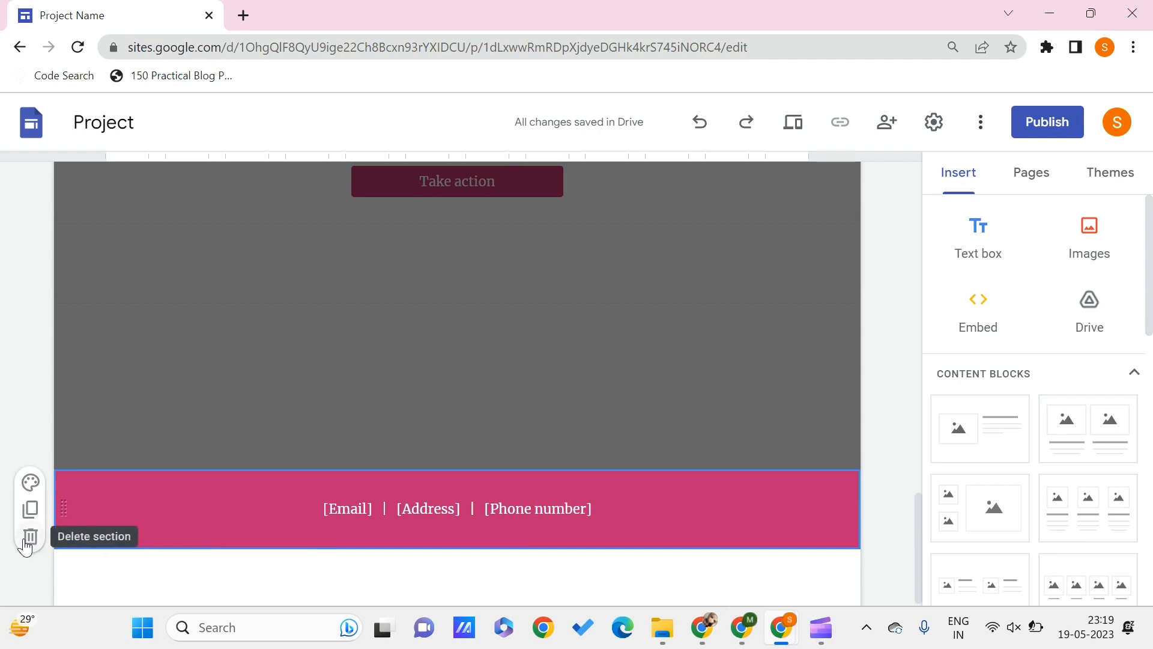
left_click(30, 538)
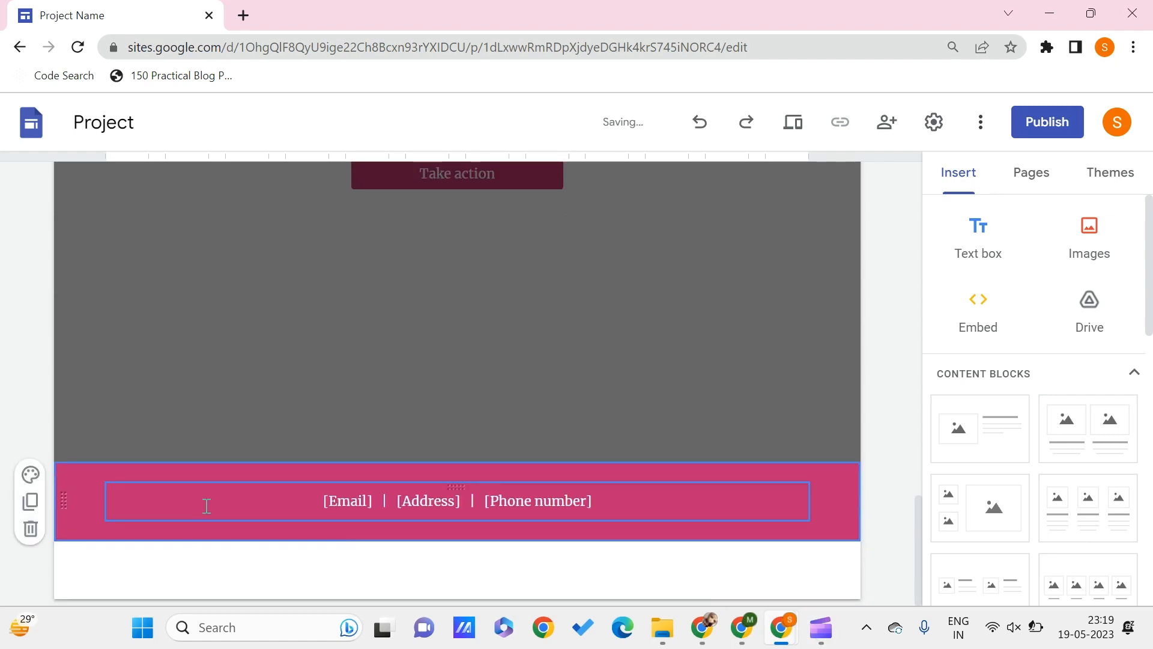
left_click(184, 430)
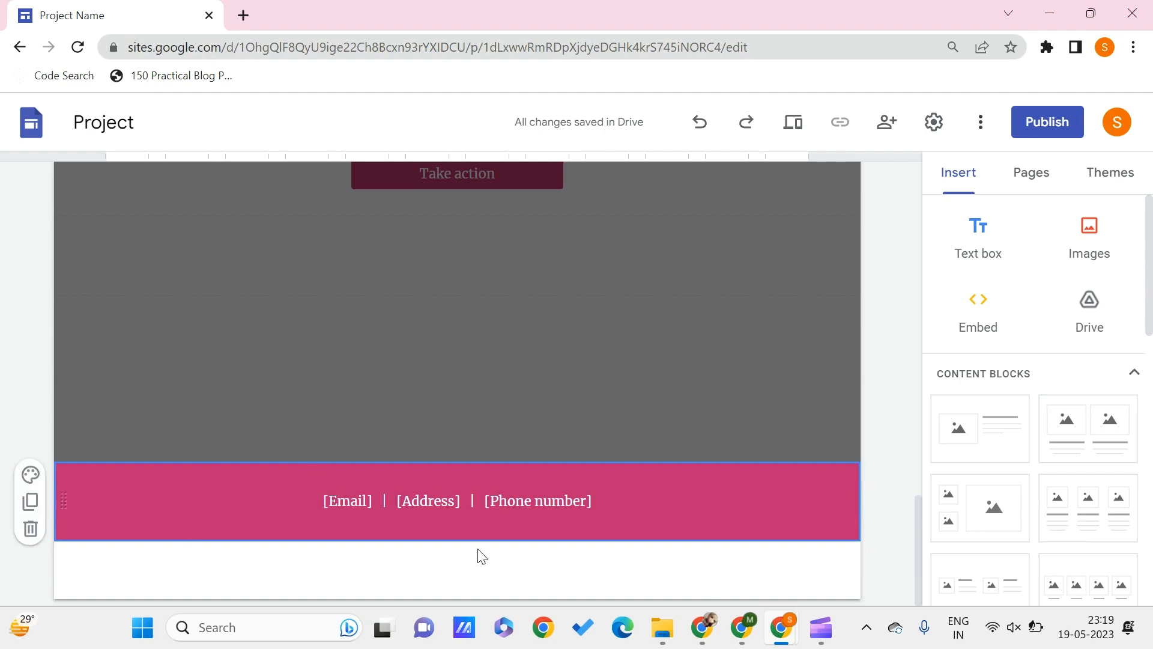
left_click(492, 501)
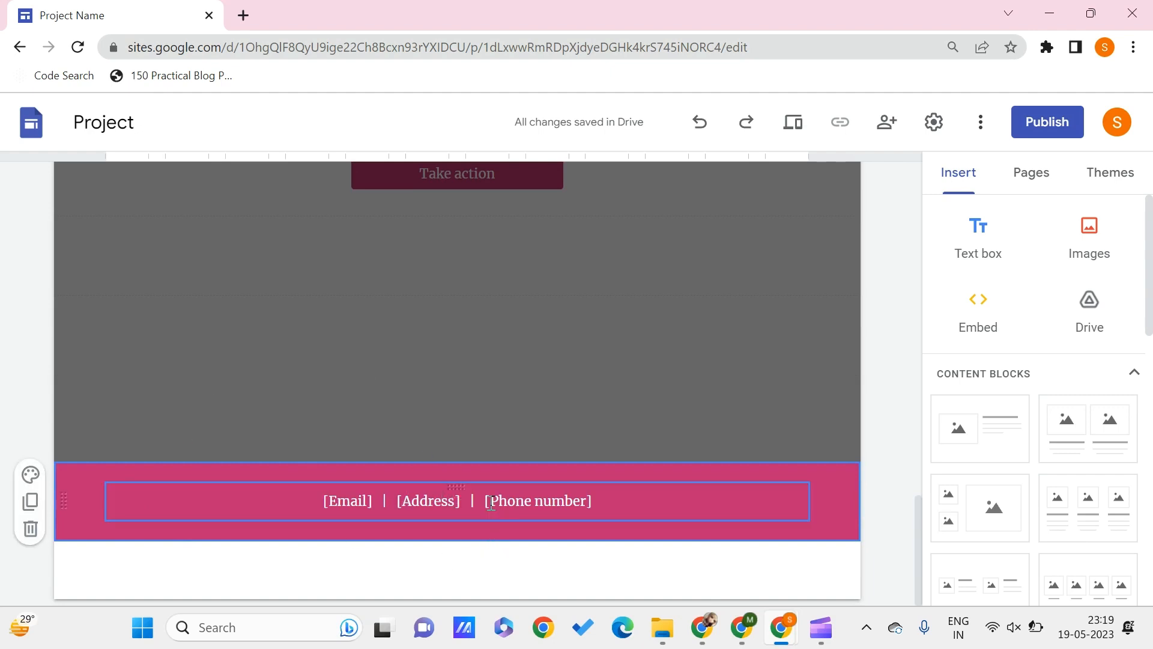
mouse_move(535, 511)
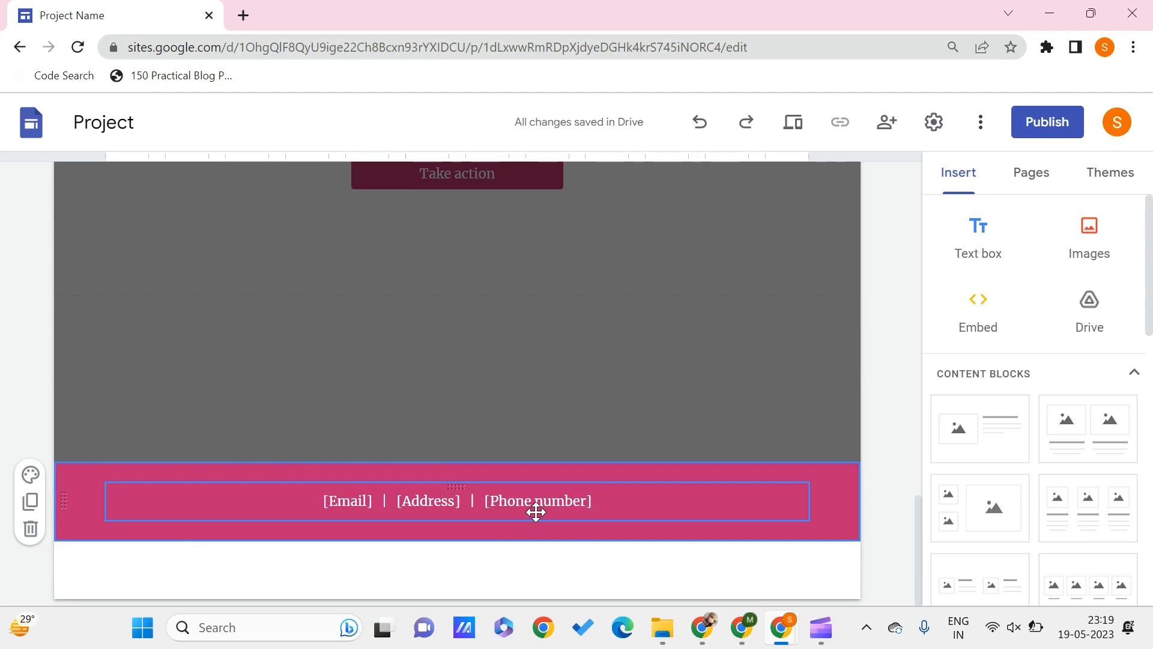